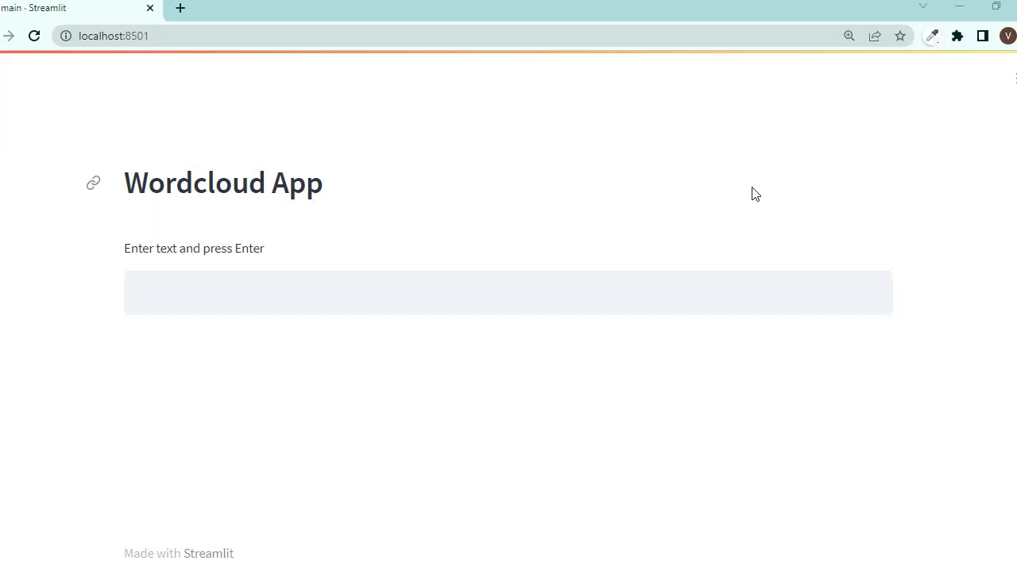
mouse_move(295, 242)
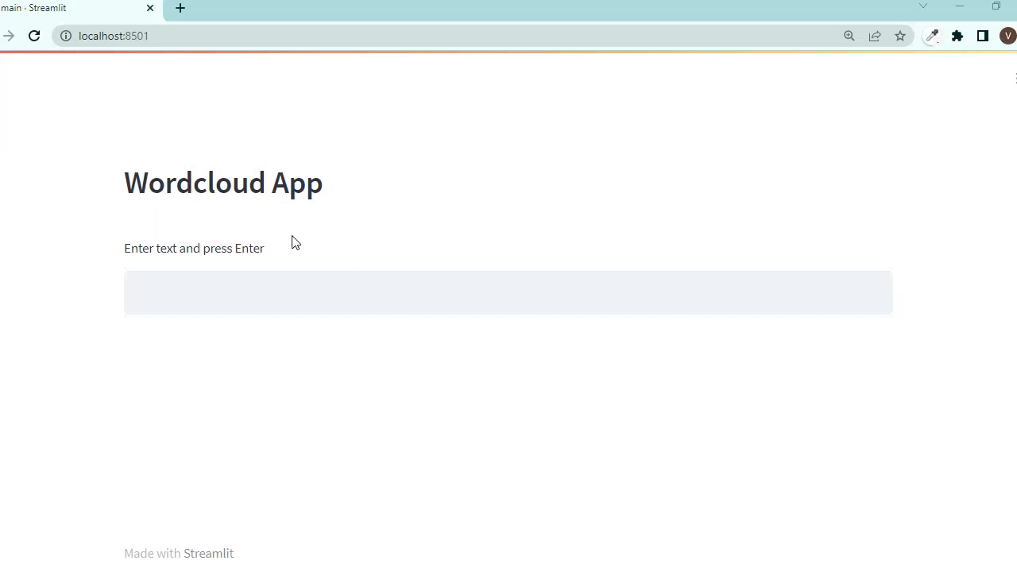
Paste the community-based-approach paragraph into the app's 'Enter text and press Enter' field
left_click_drag(124, 182, 305, 182)
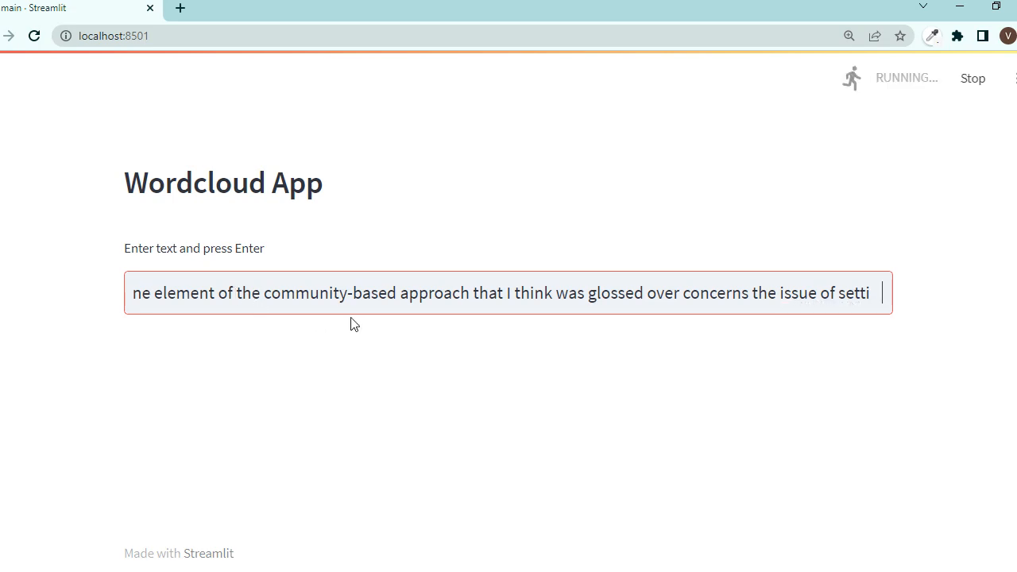
Submit the passage so the app renders its word cloud, with 'chapter' and 'book' largest
key("Enter")
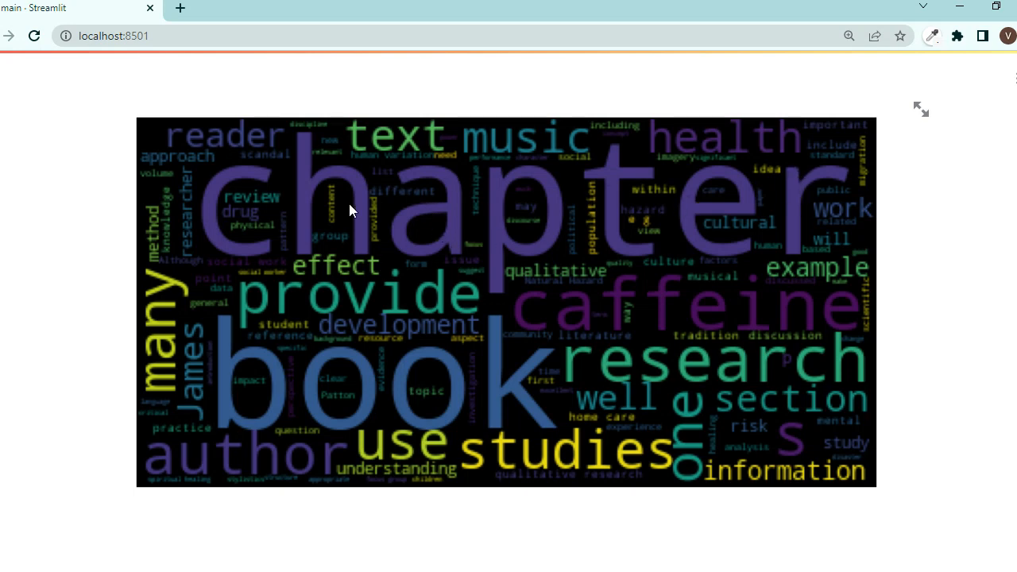
mouse_move(209, 244)
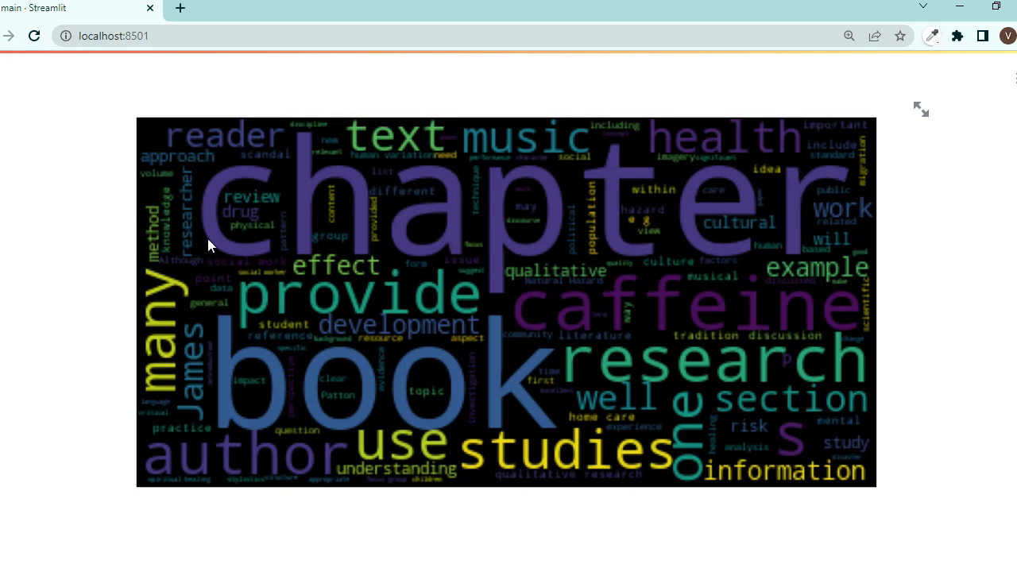
mouse_move(635, 219)
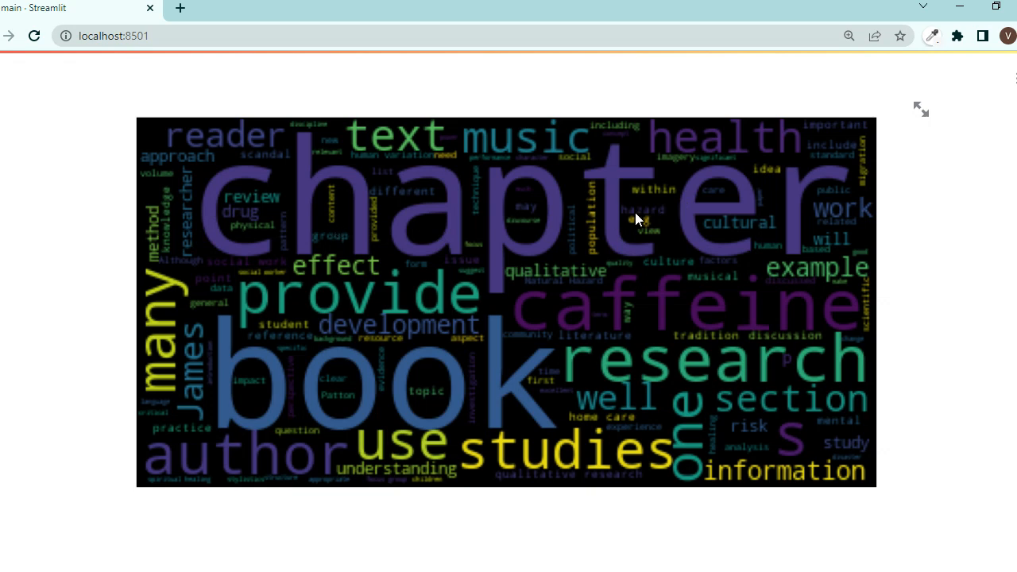
mouse_move(305, 314)
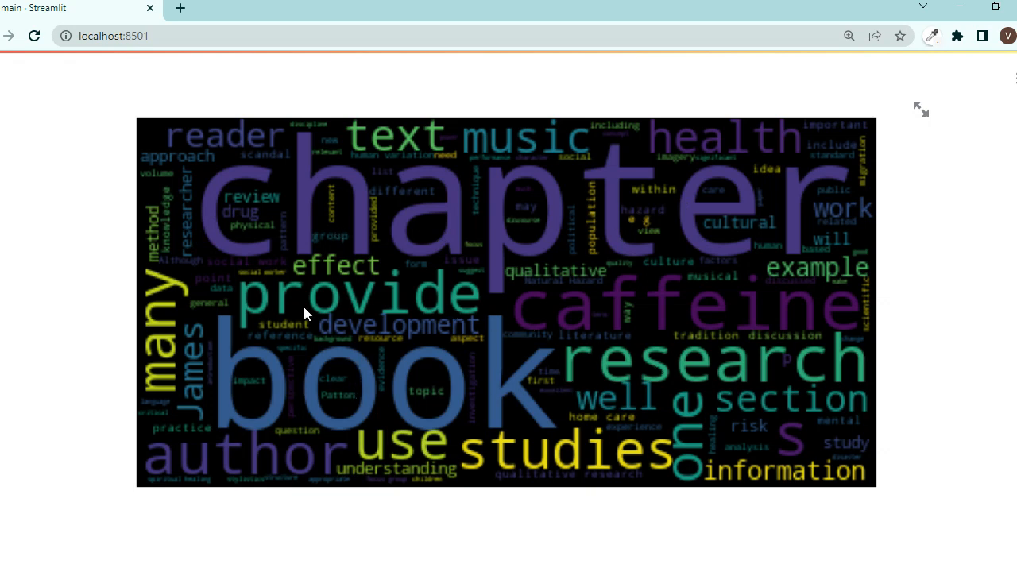
mouse_move(671, 231)
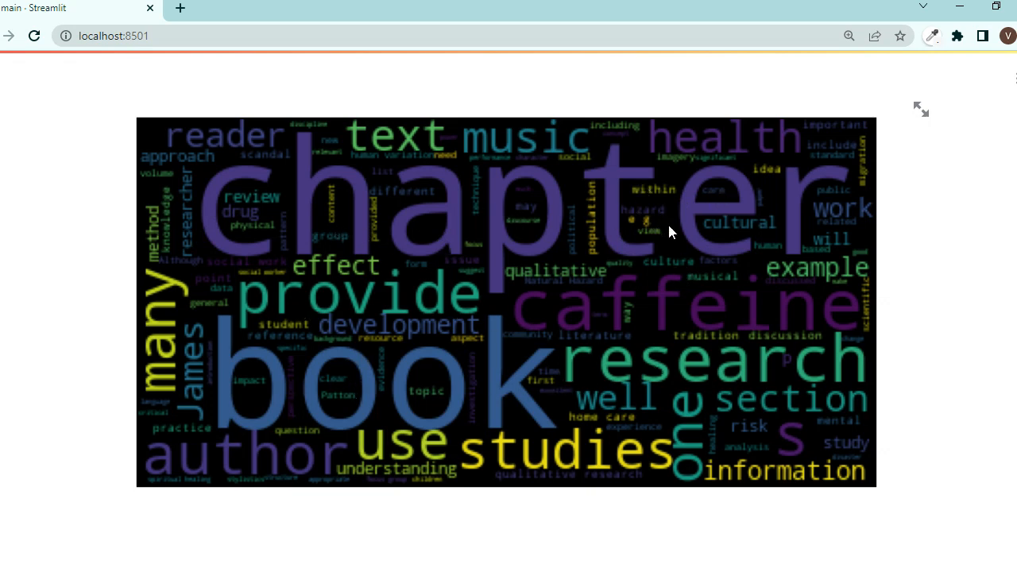
mouse_move(756, 193)
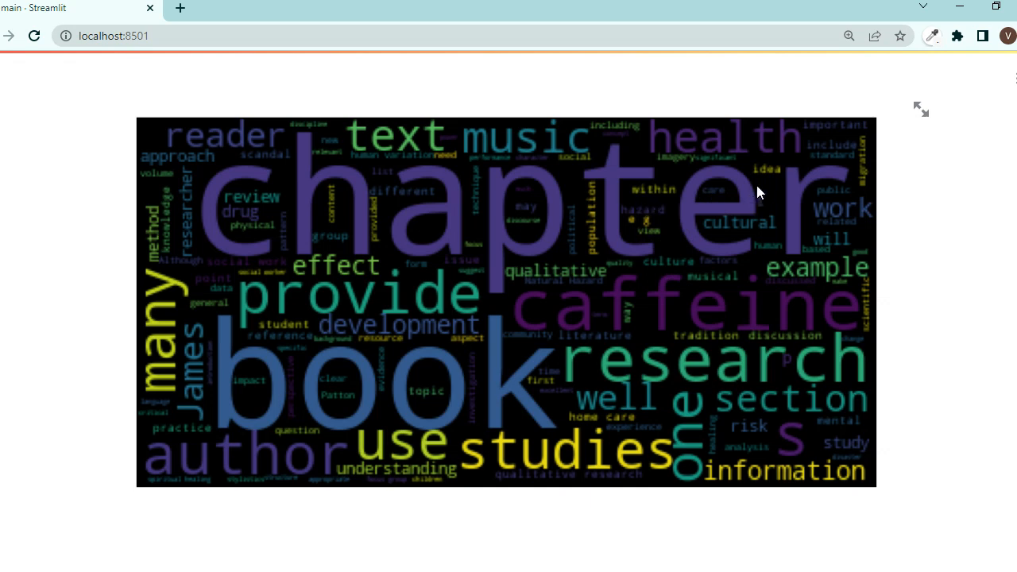
mouse_move(569, 293)
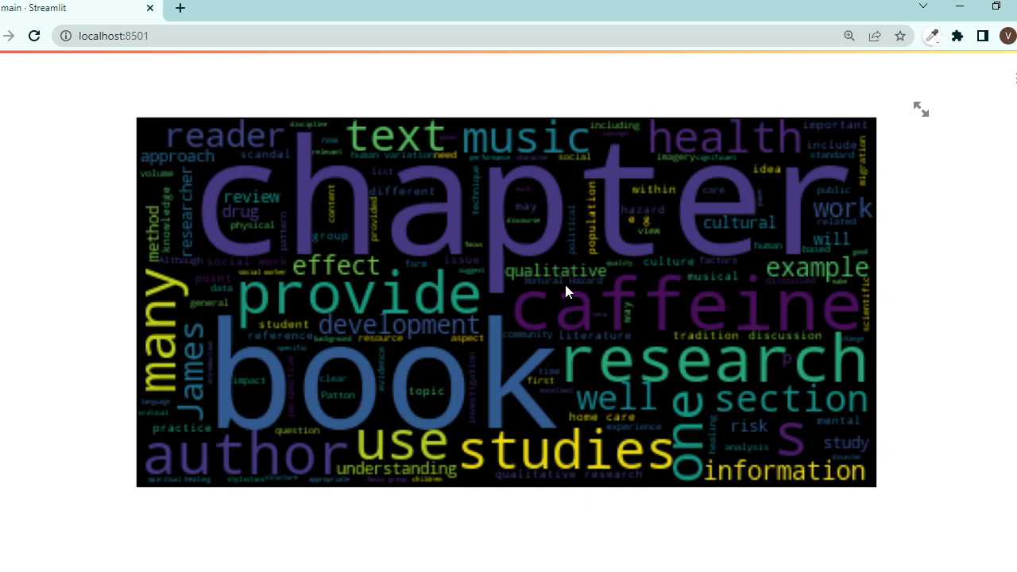
type("ne element of the community-based approach that I think was glossed over concerns the issue of setti")
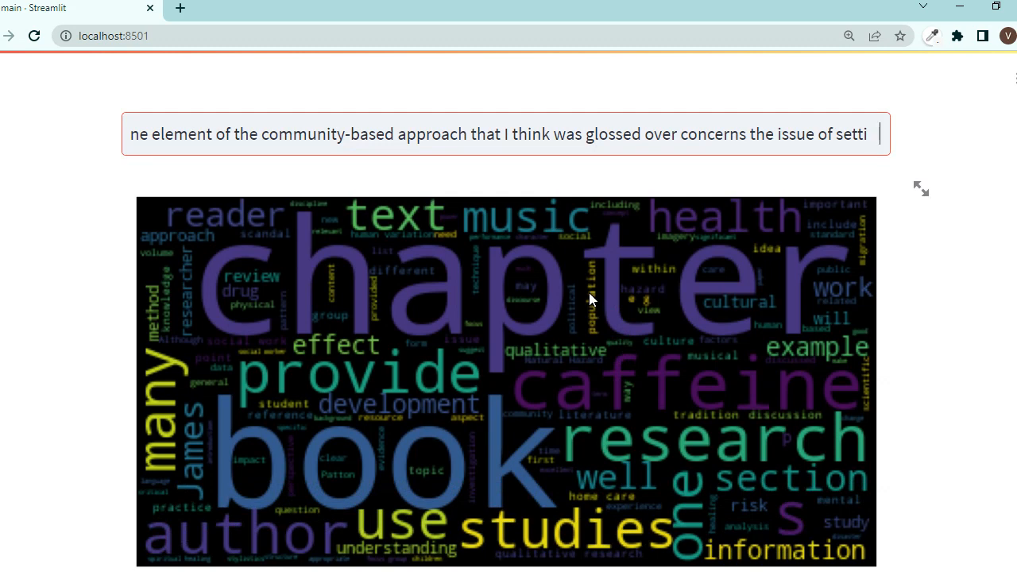
mouse_move(534, 251)
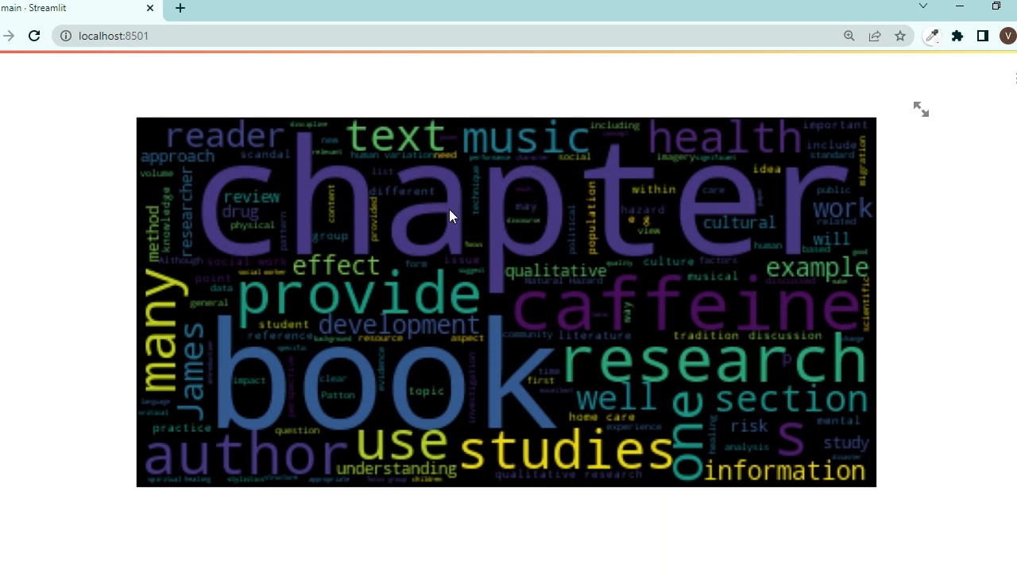
mouse_move(658, 219)
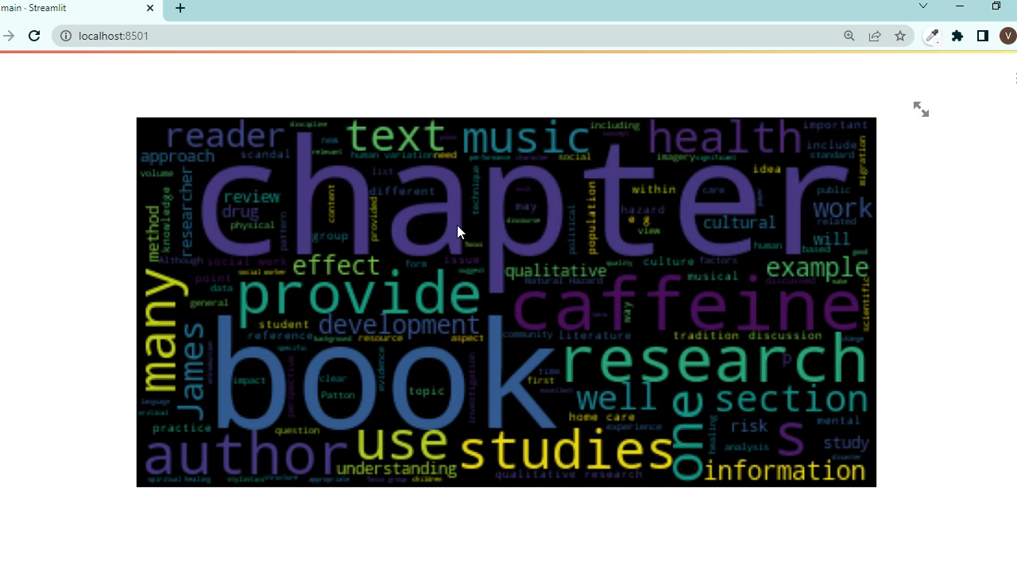
type("ne element of the community-based approach that I think was glossed over concerns the issue of setti")
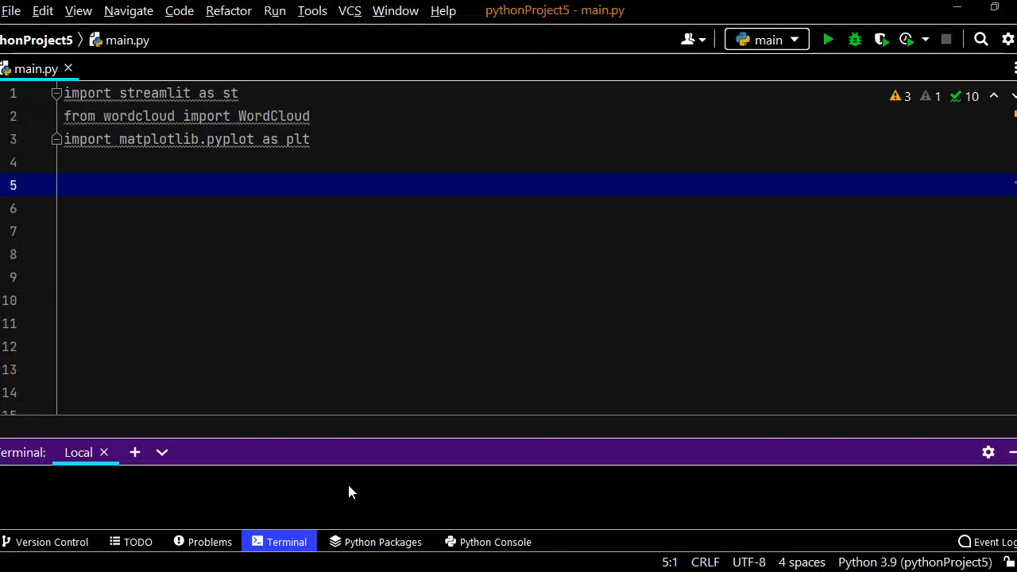
Stop the running Streamlit server from the terminal and return to main.py
left_click(947, 38)
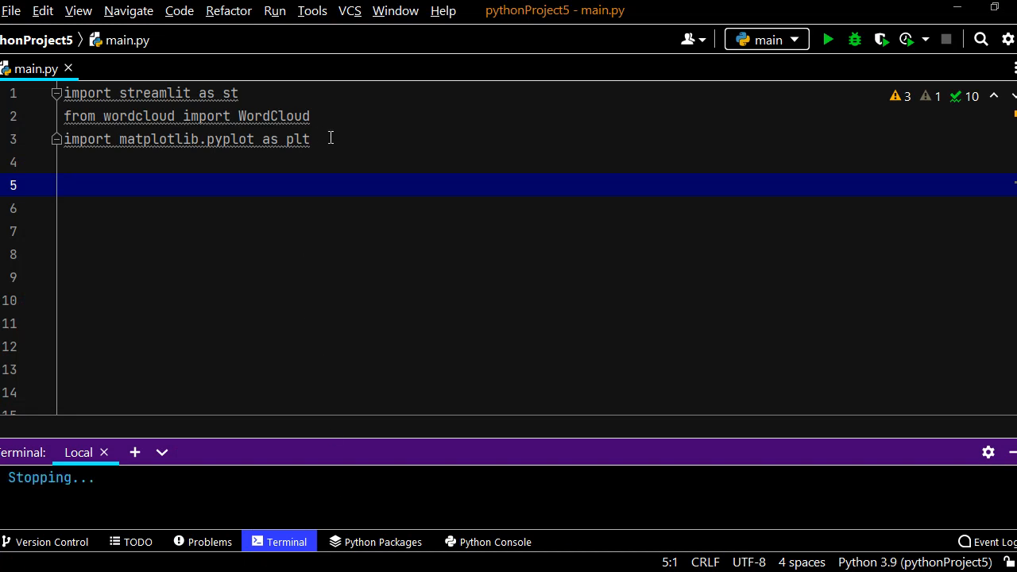
left_click(127, 116)
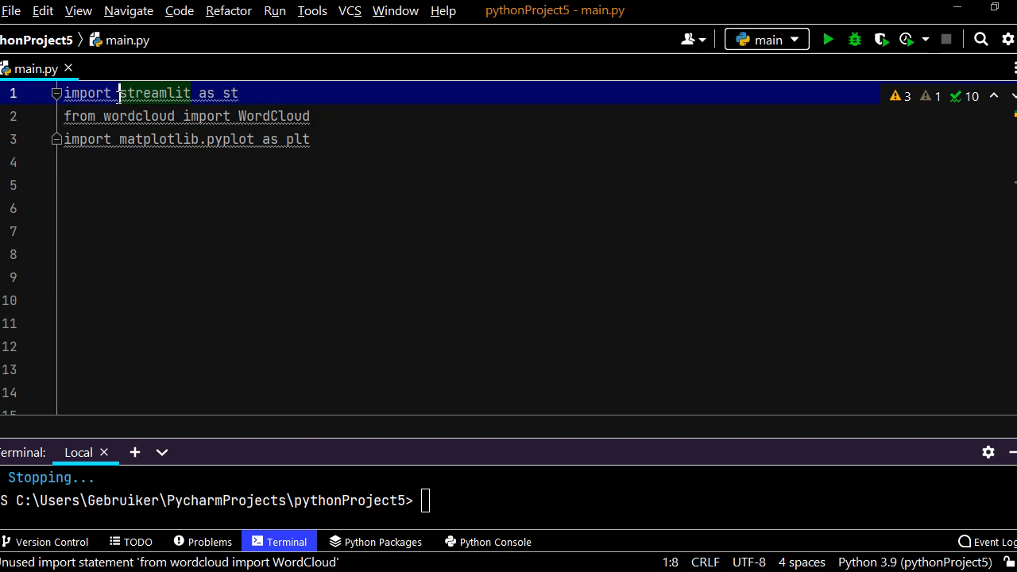
double_click(154, 92)
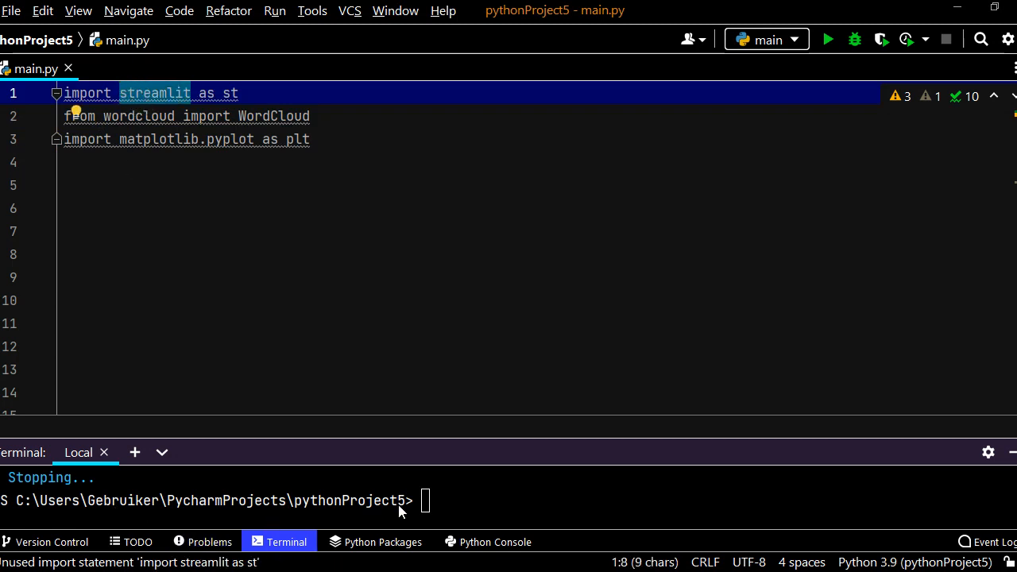
mouse_move(411, 515)
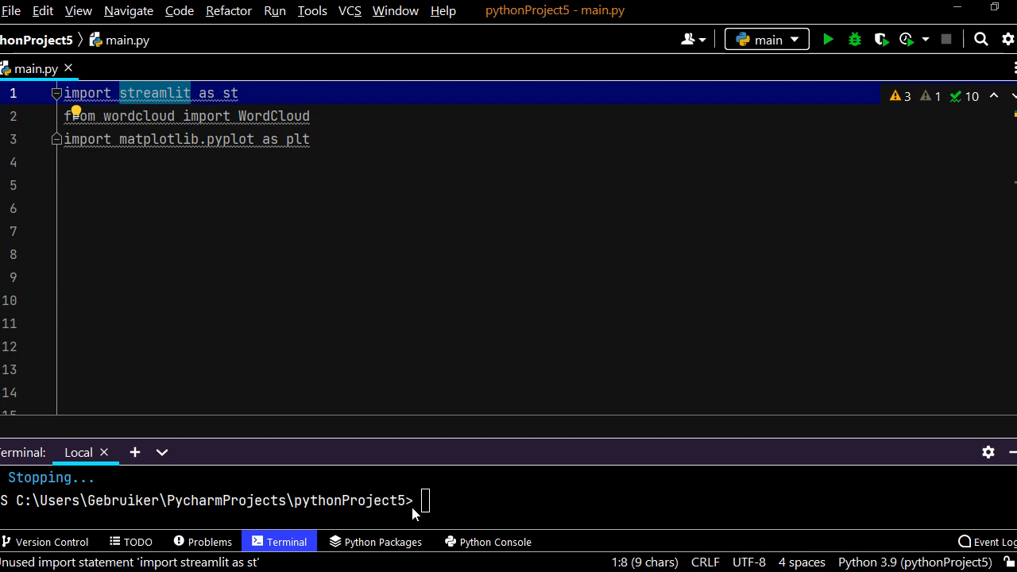
Review the streamlit alias and wordcloud import names in main.py
left_click(155, 92)
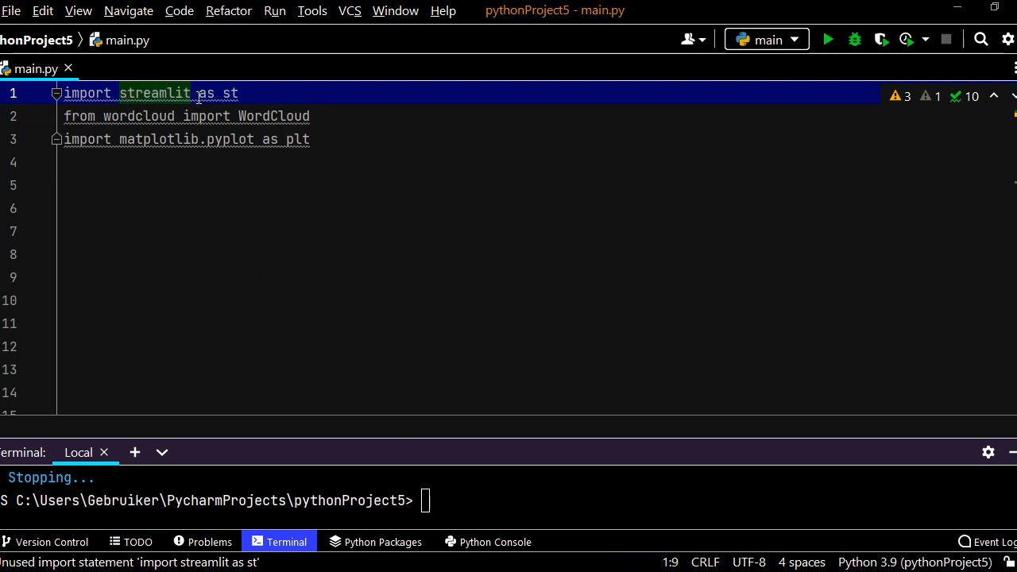
double_click(228, 92)
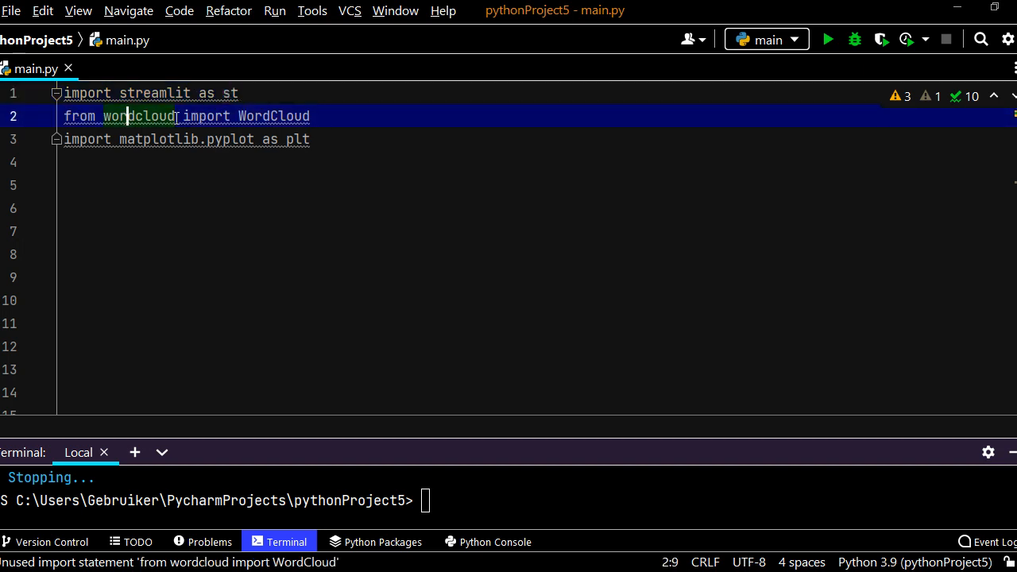
double_click(140, 116)
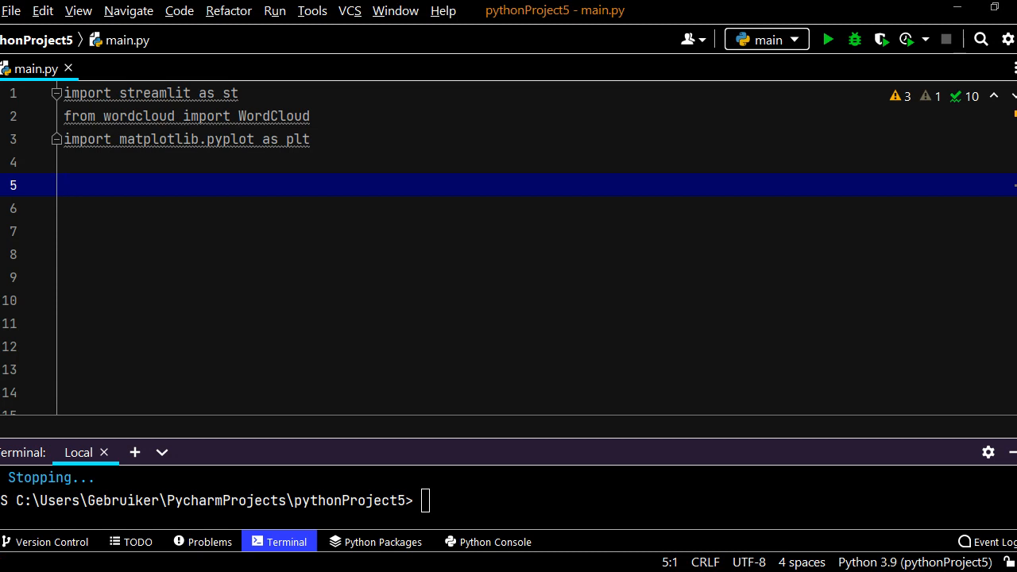
Add st.subheader('WordCloud App') to main.py
type("st.")
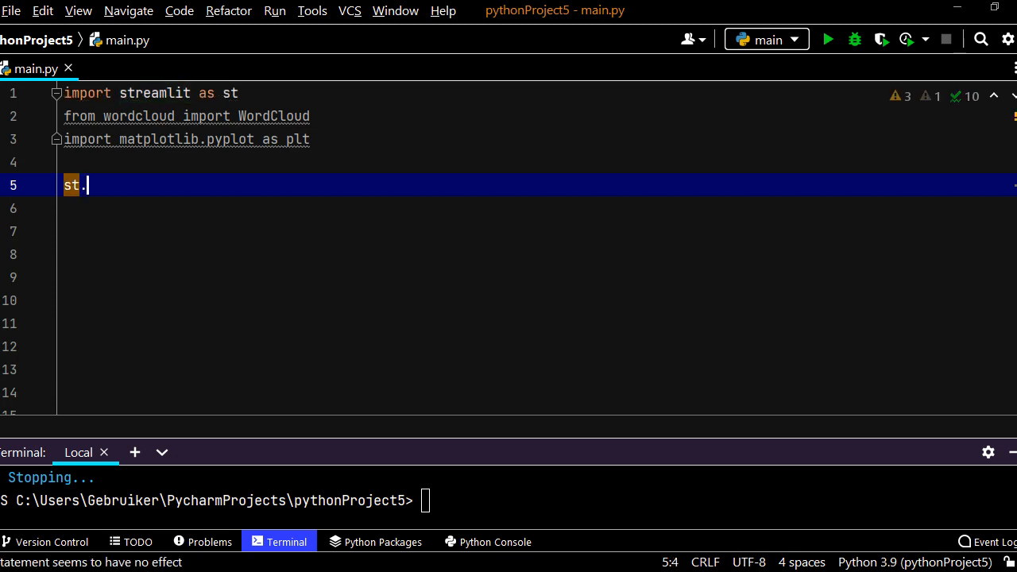
type("subheader(")
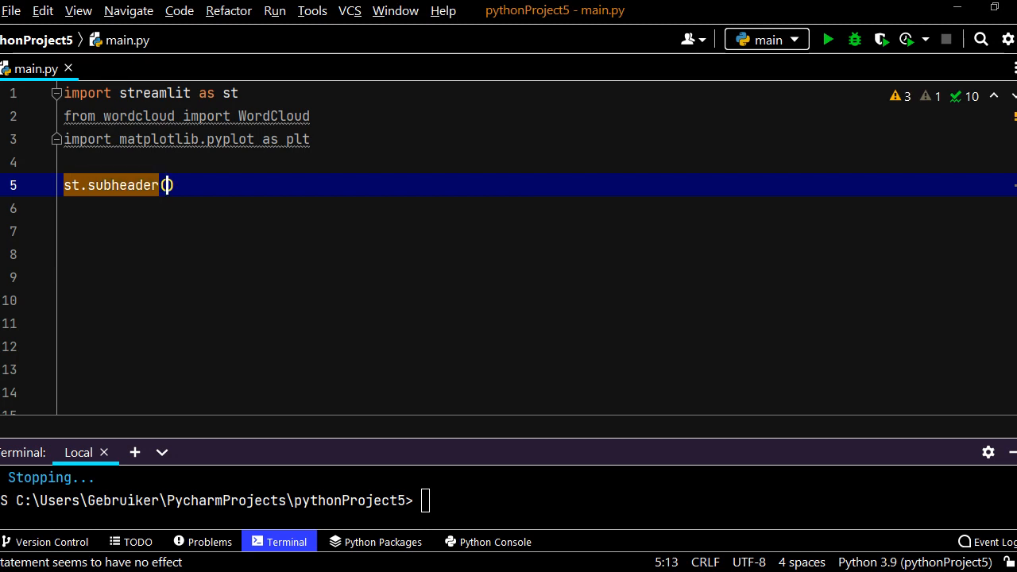
type("'")
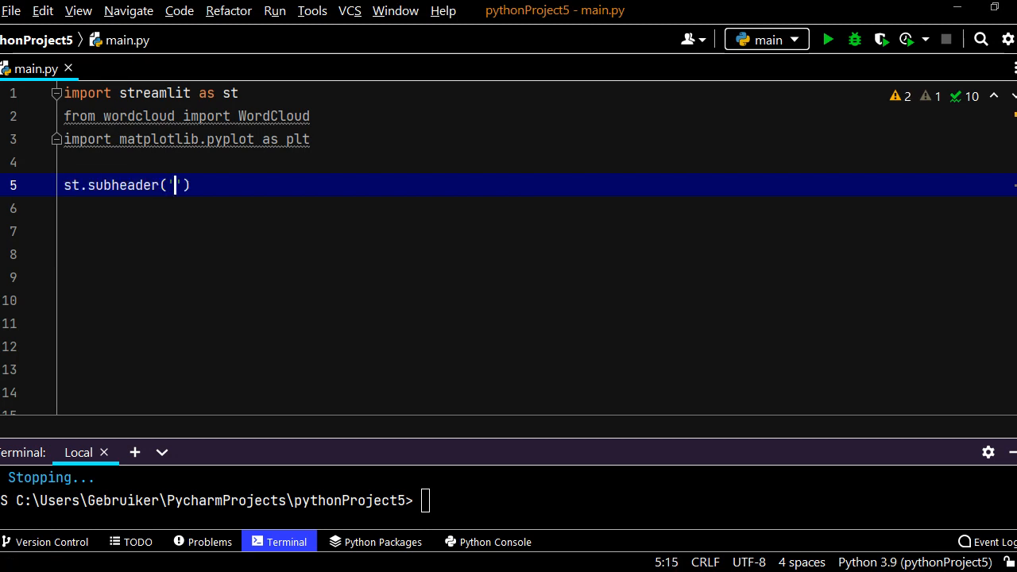
type("WordCl")
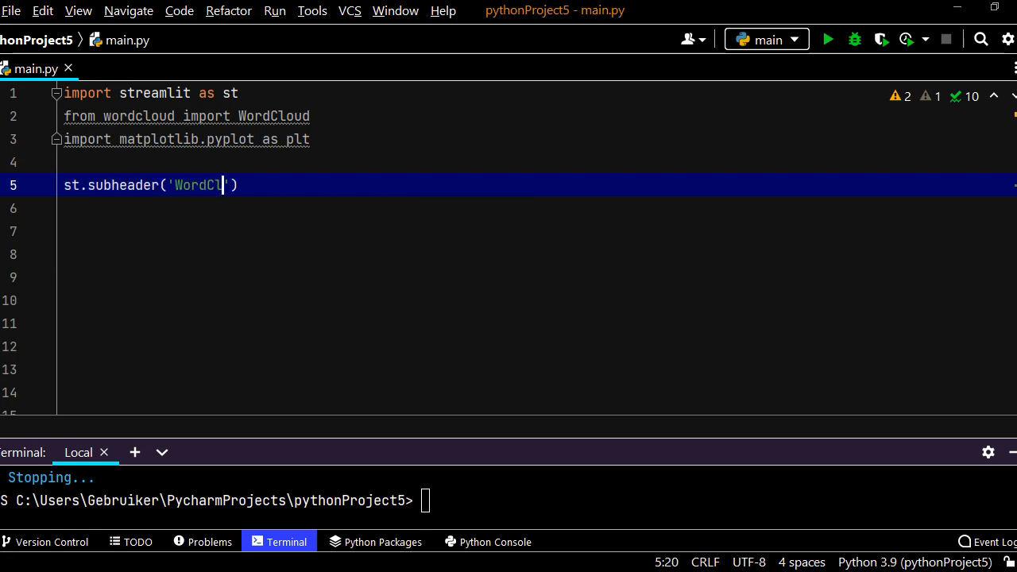
type("oud pp")
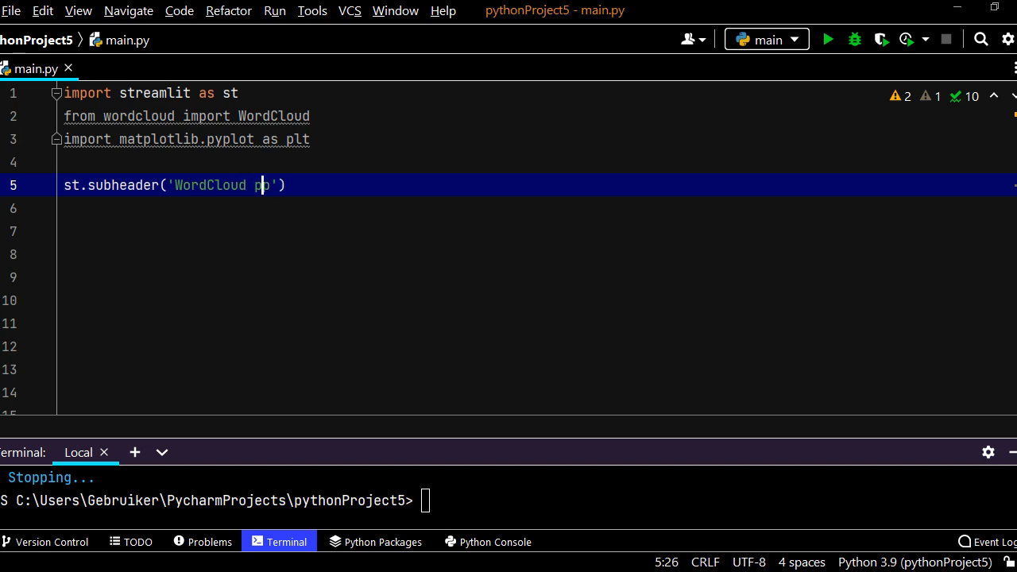
type("App")
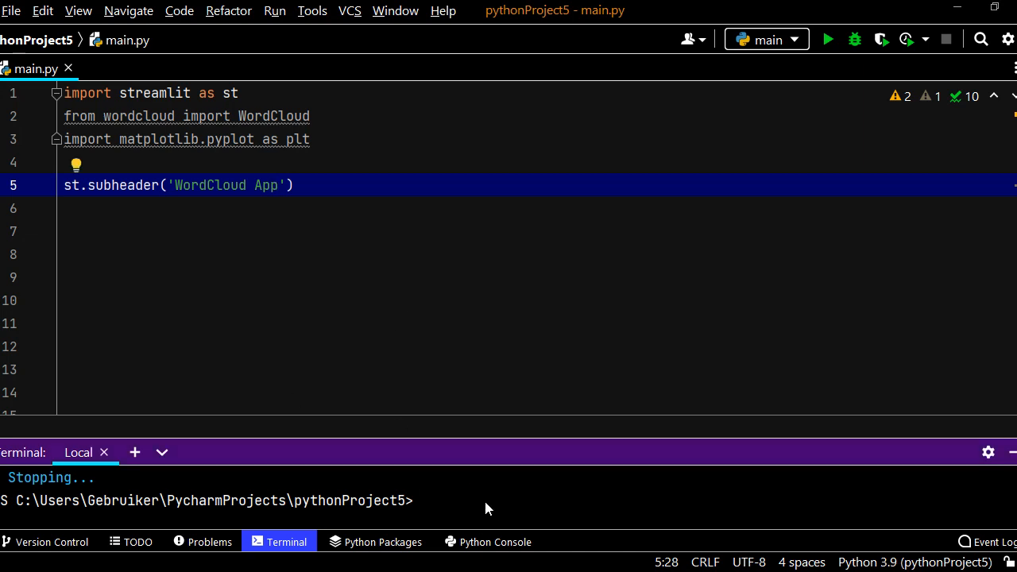
Enter 'streamlit run main.py' in the terminal to launch the app
type("streamlit run main.py")
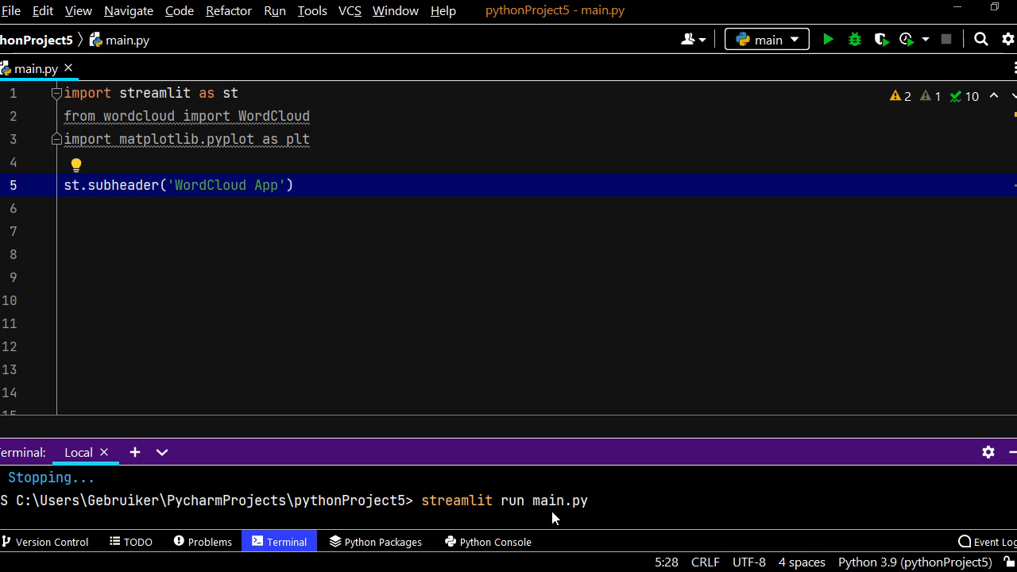
mouse_move(607, 505)
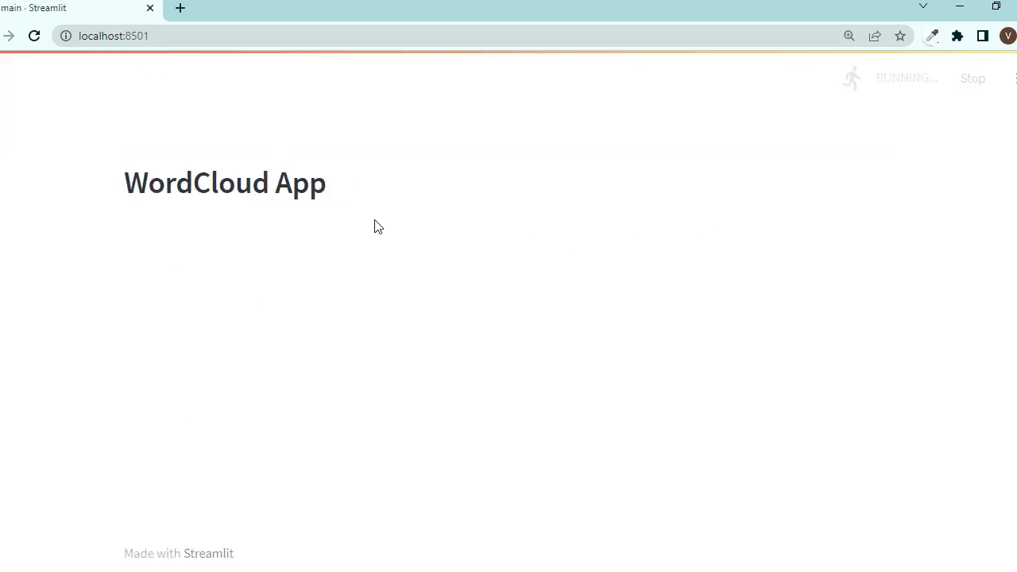
mouse_move(326, 261)
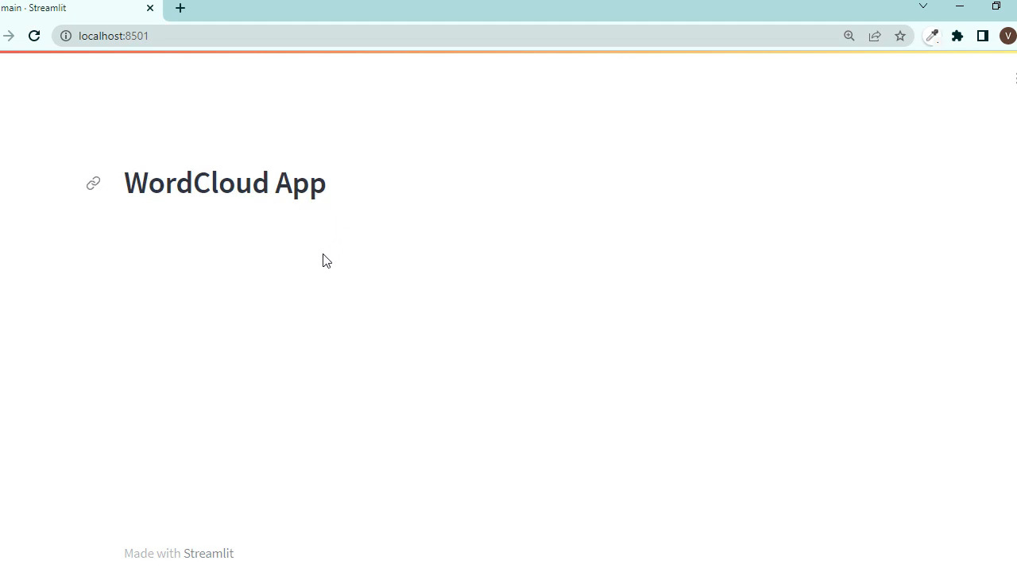
mouse_move(578, 289)
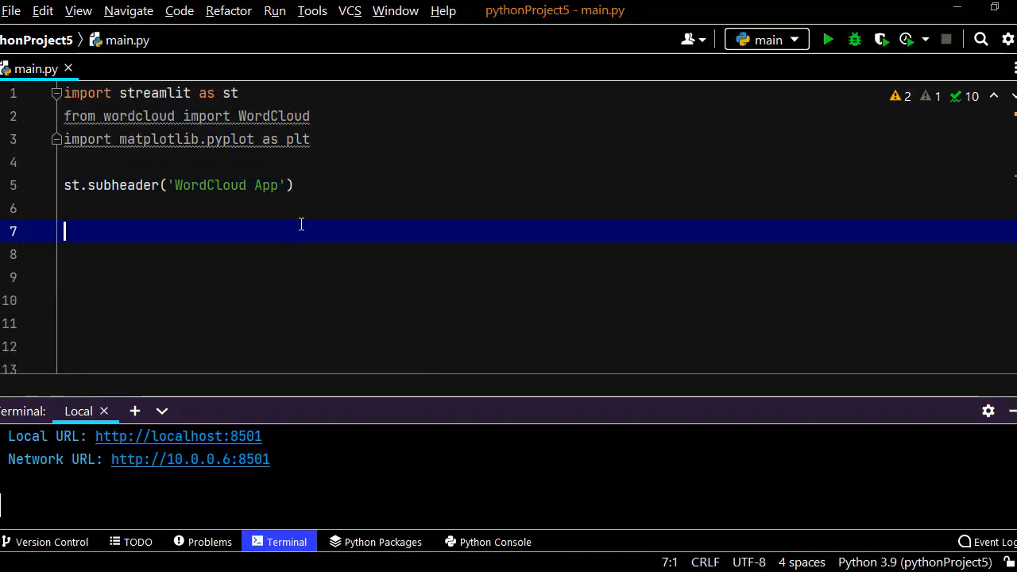
Add text = st.text_input('Enter text and press enter') to main.py
type("text =")
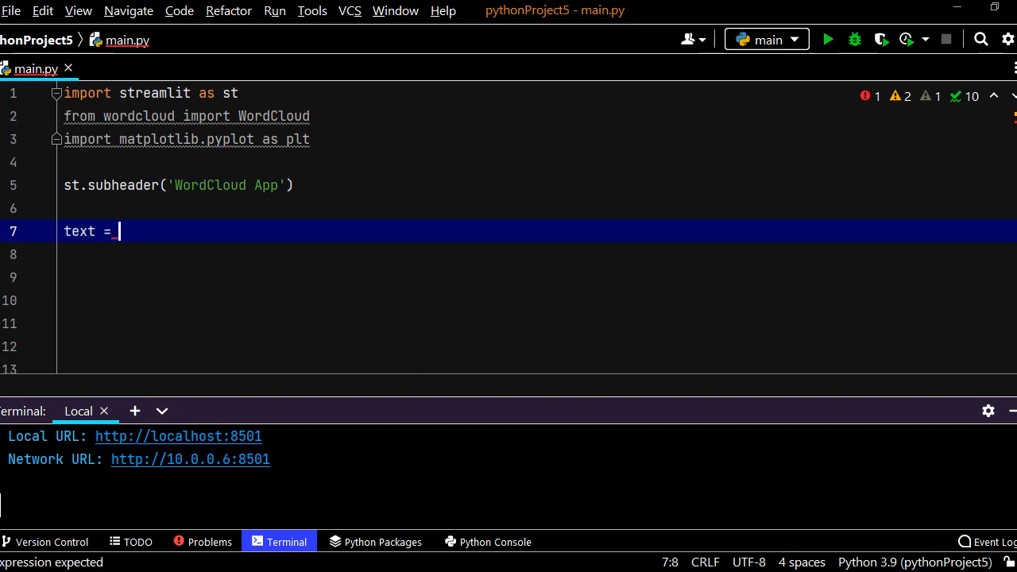
type("st,.text_input(")
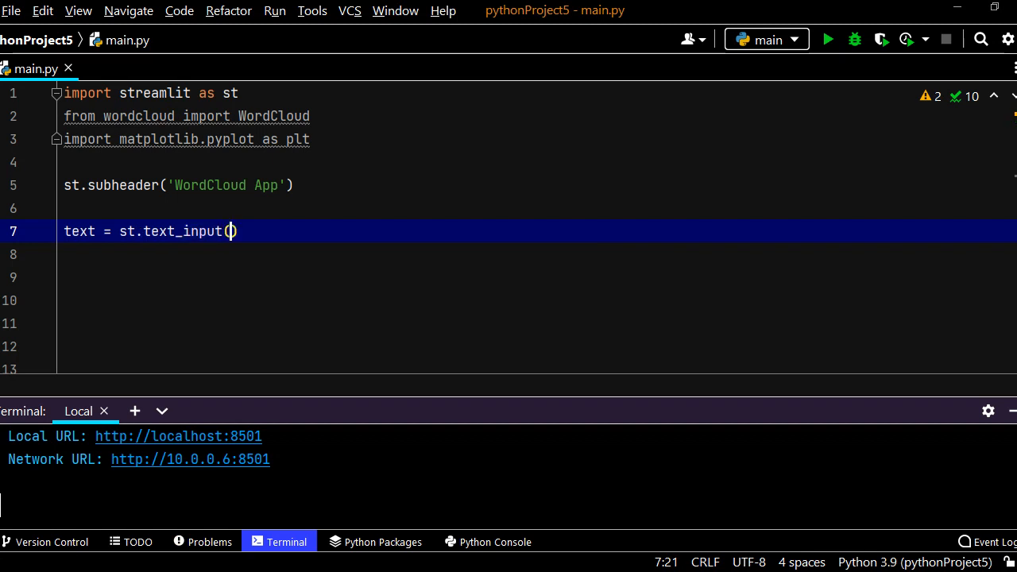
type("'")
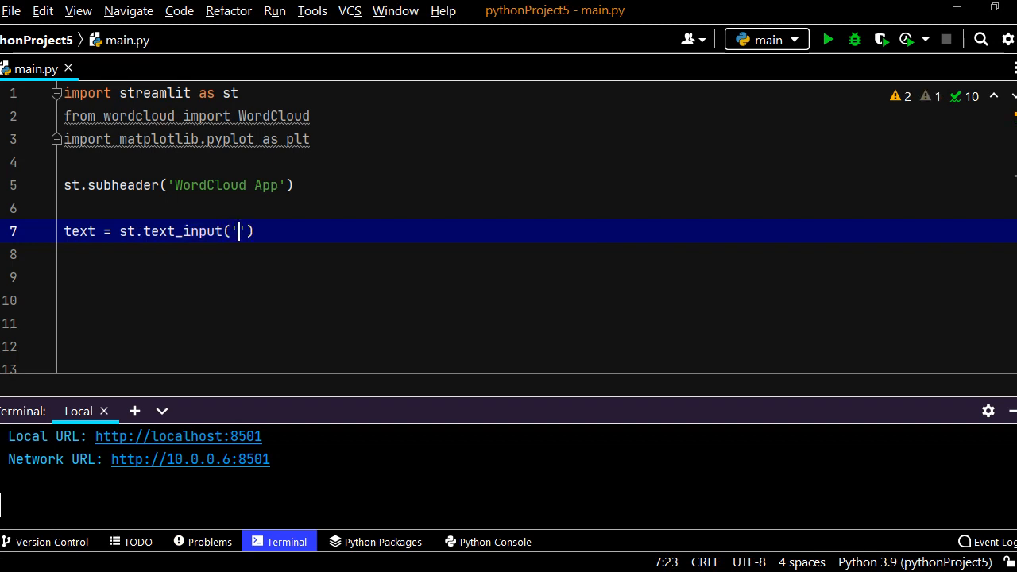
type("'")
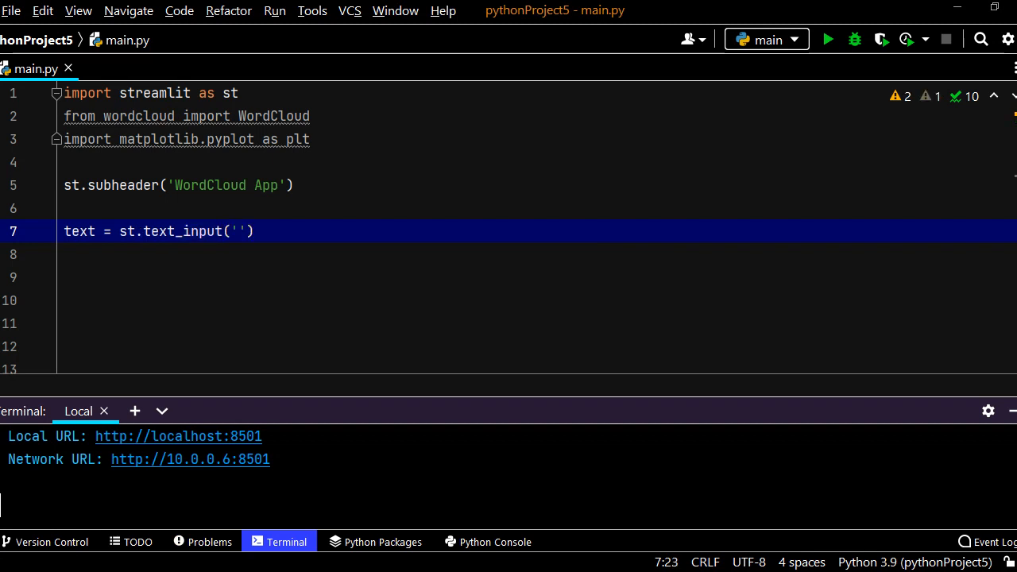
type("Enter text a")
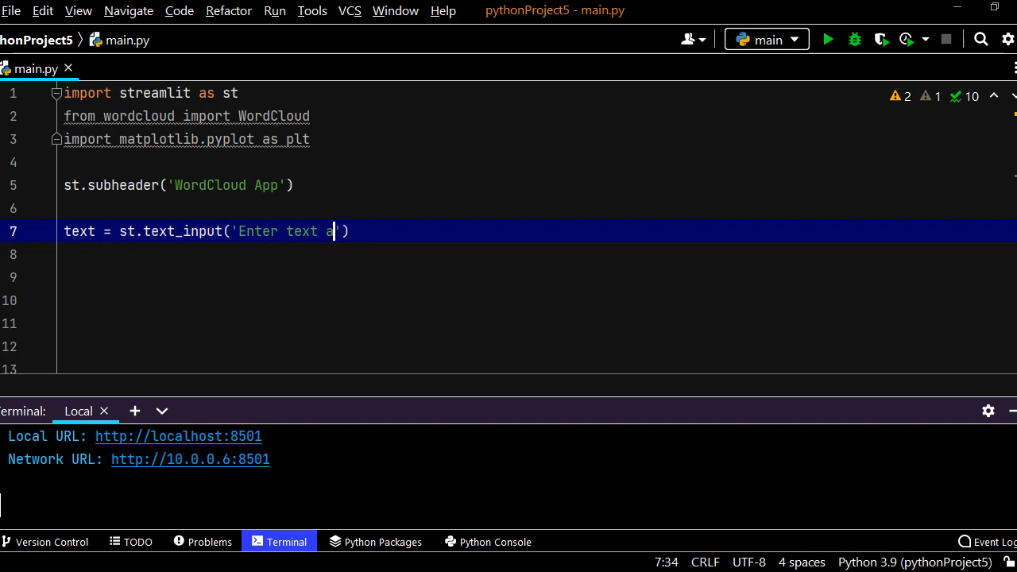
type("nd press en")
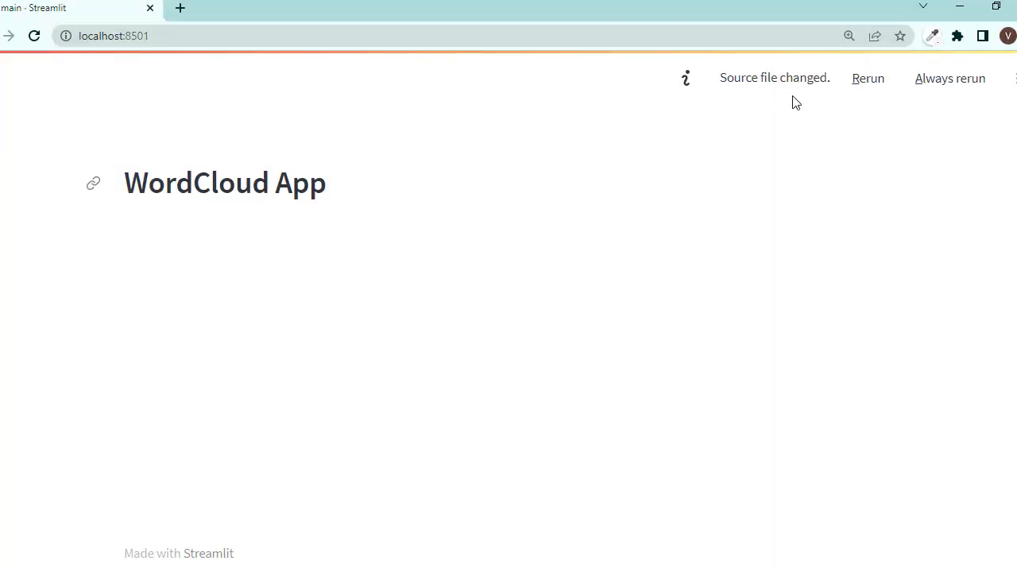
mouse_move(950, 78)
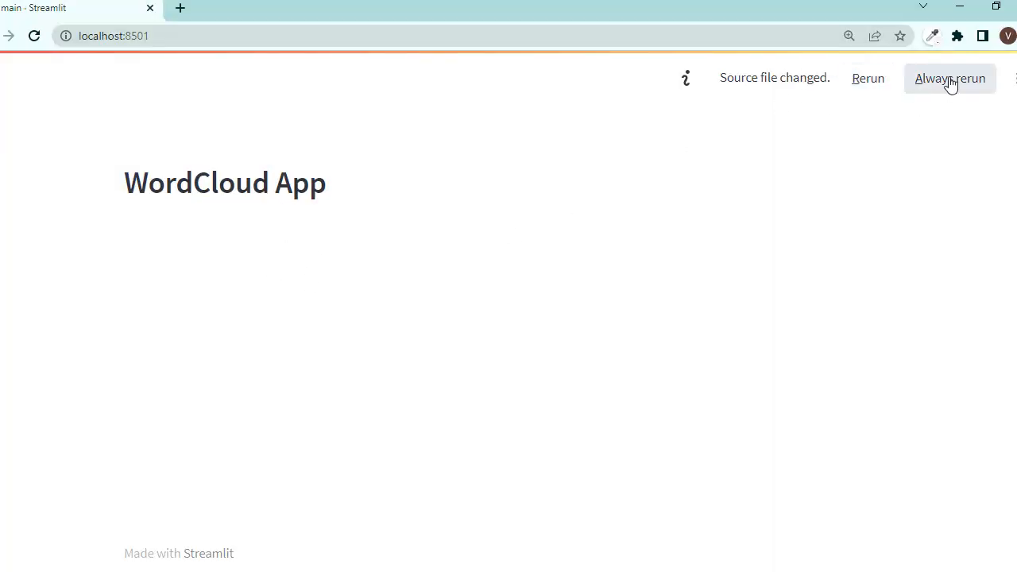
Enable Always rerun on source changes and confirm Run on save in the app settings
left_click(1015, 77)
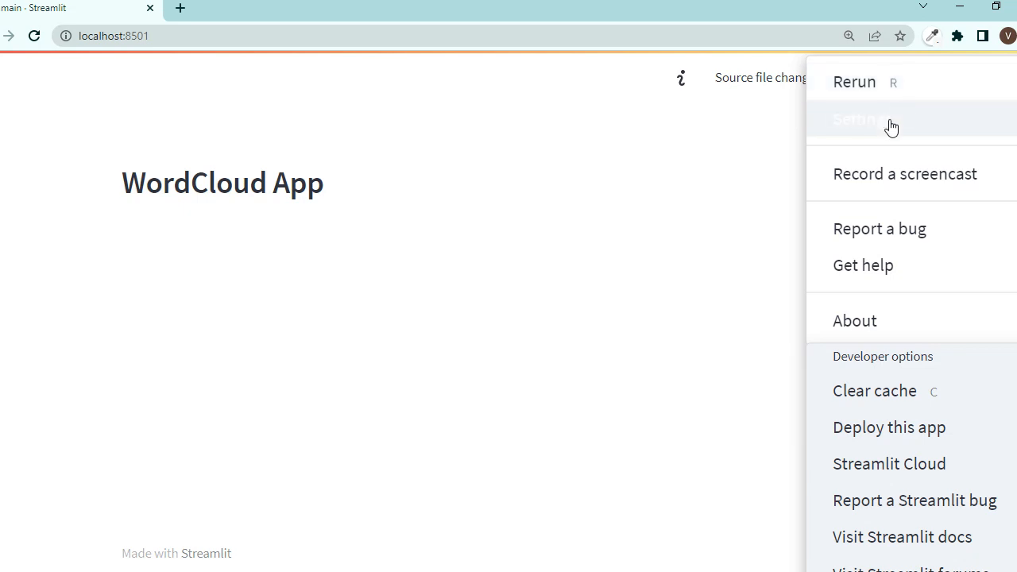
left_click(861, 120)
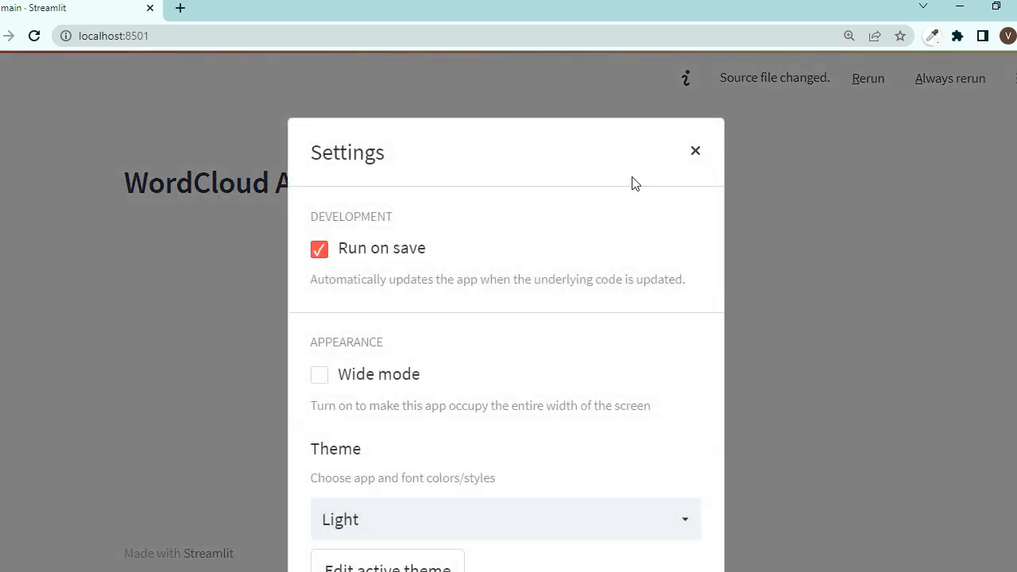
mouse_move(696, 151)
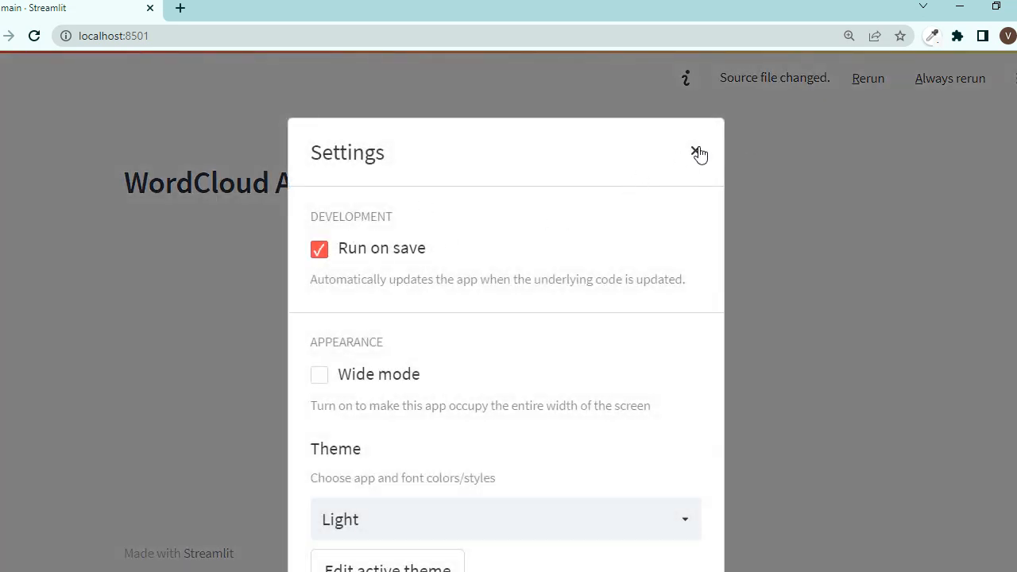
left_click(699, 153)
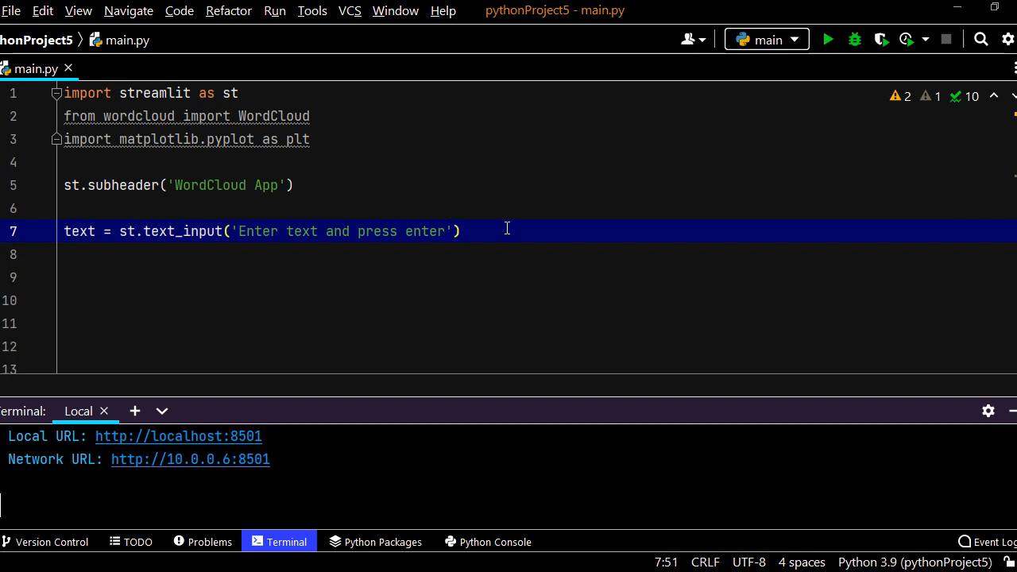
Under 'if text:', add w = WordCloud().generate(text)
type("if text:")
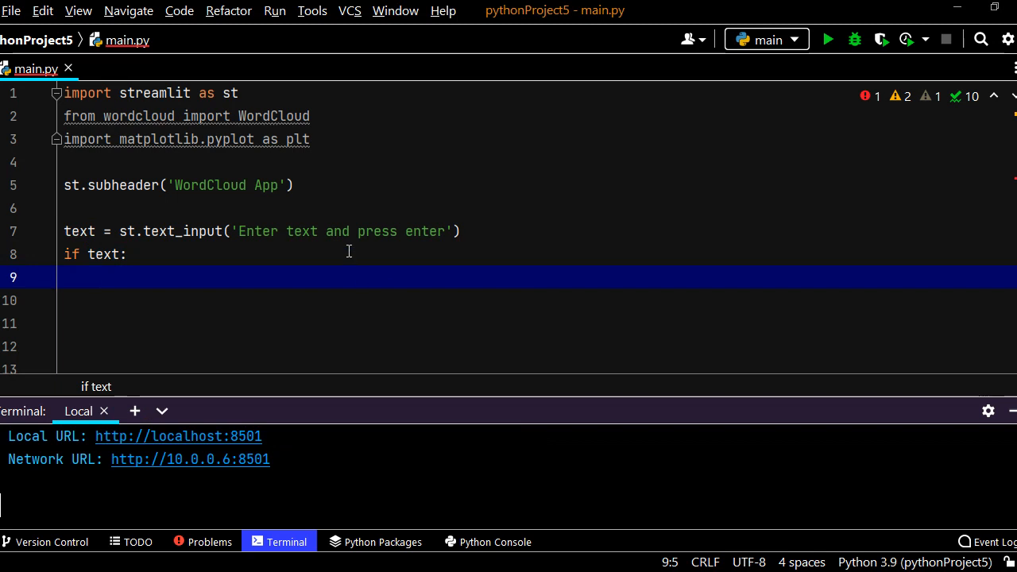
mouse_move(231, 245)
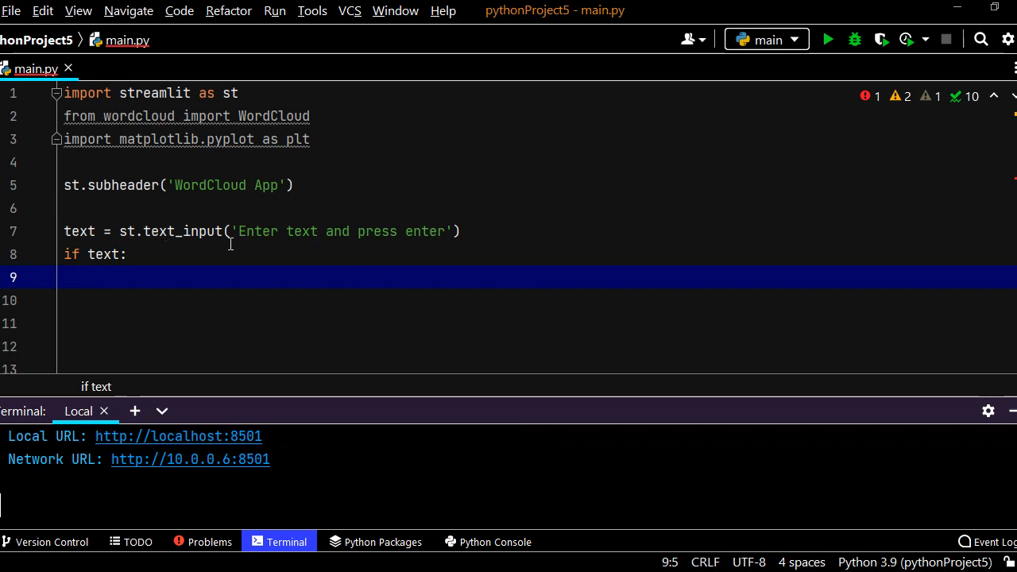
mouse_move(181, 271)
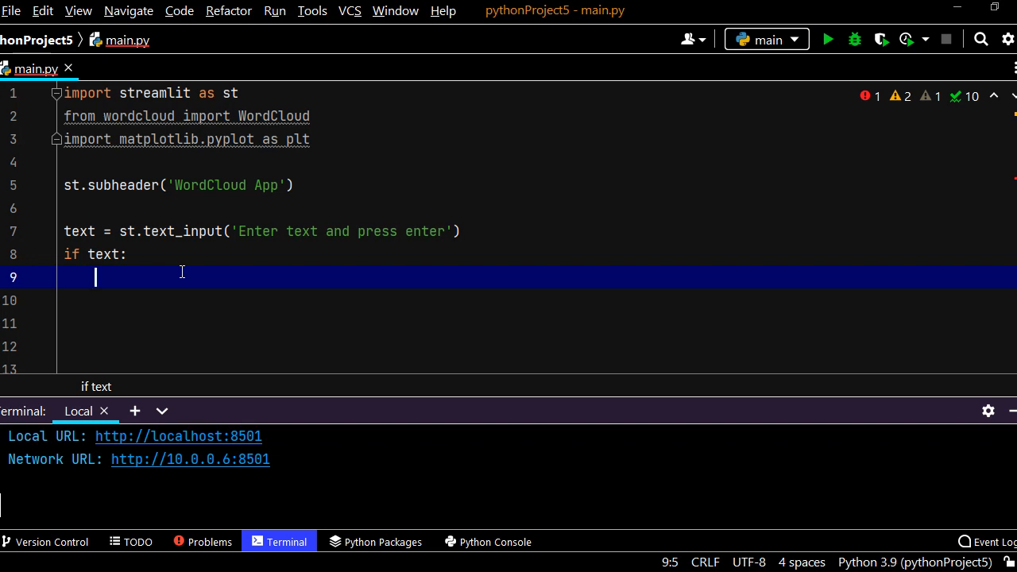
type("w =")
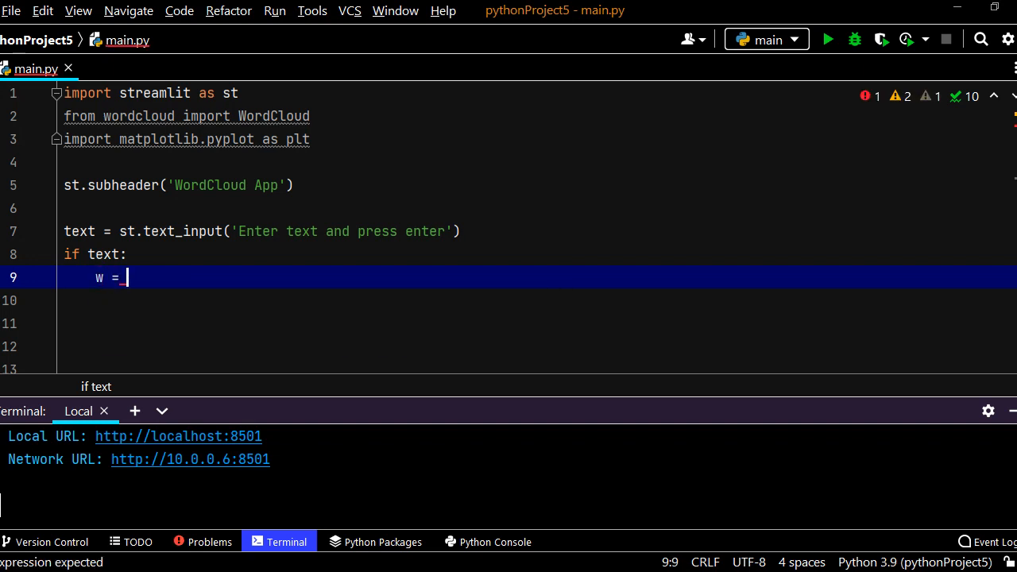
type("WordCloud")
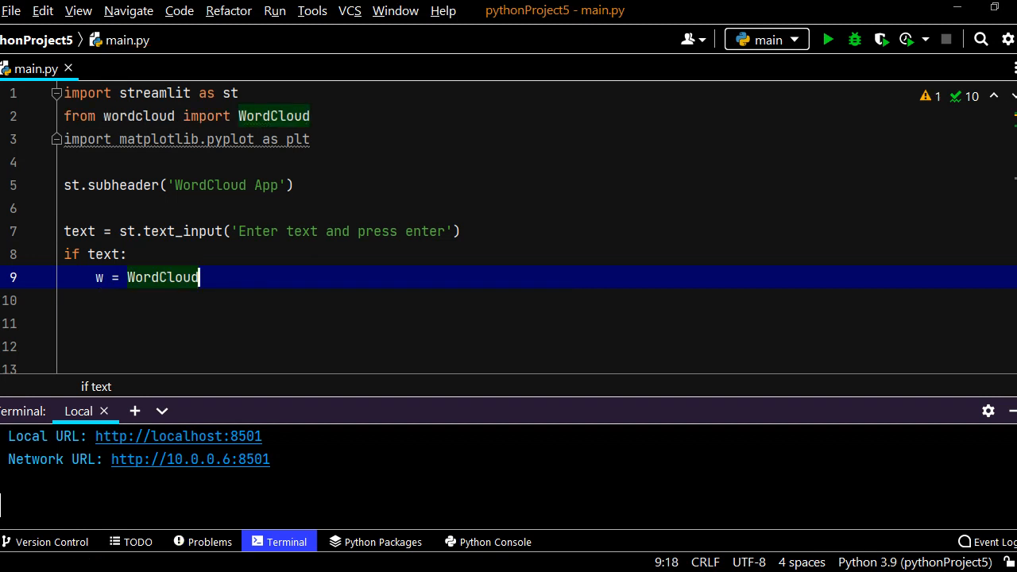
type("(")
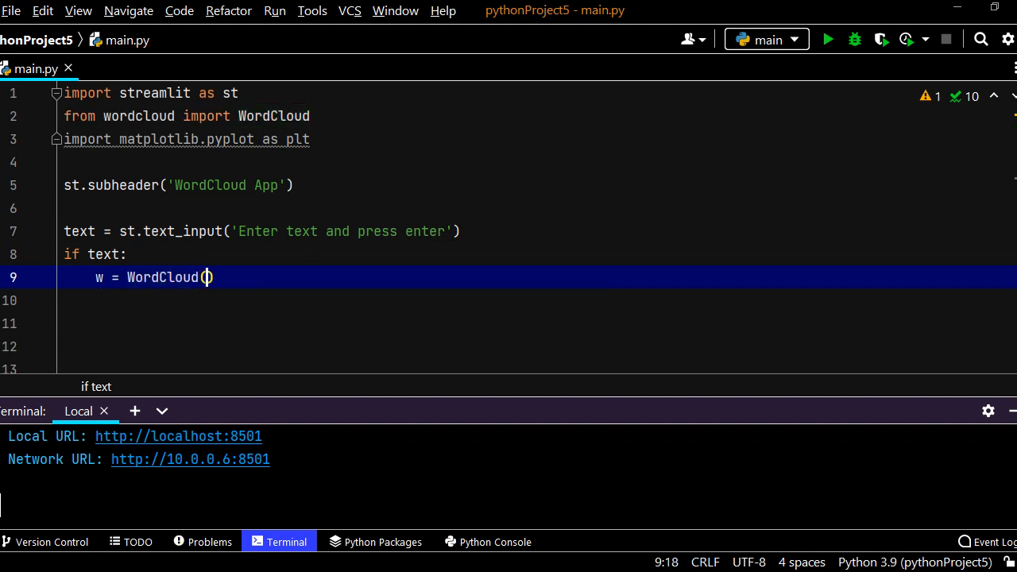
type(").")
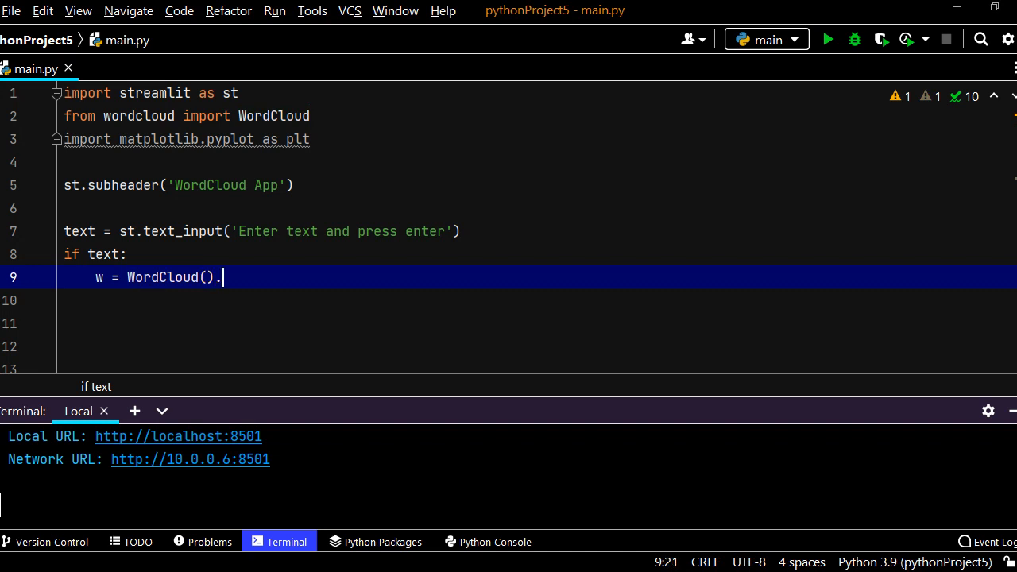
type("generate(")
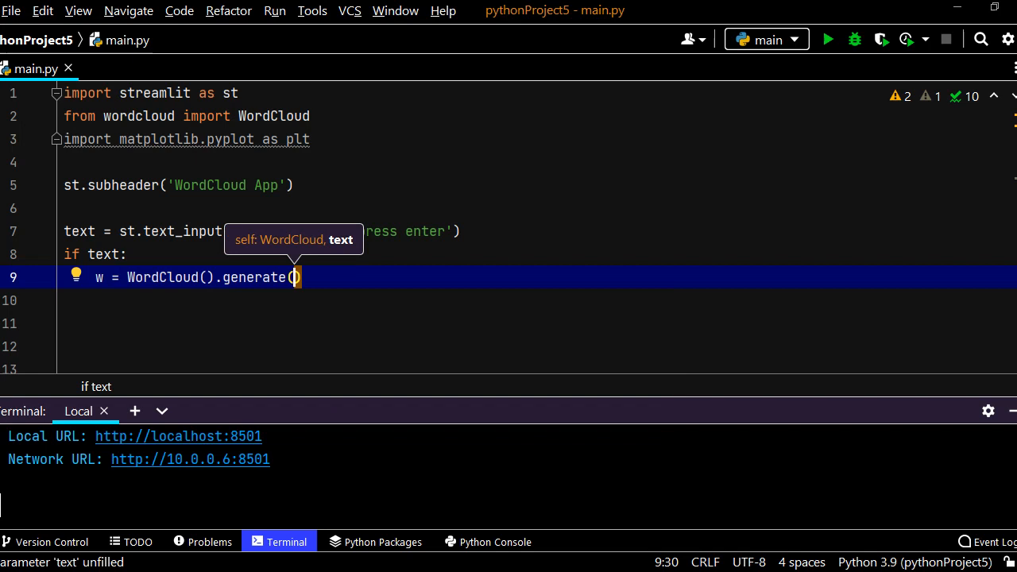
type("text")
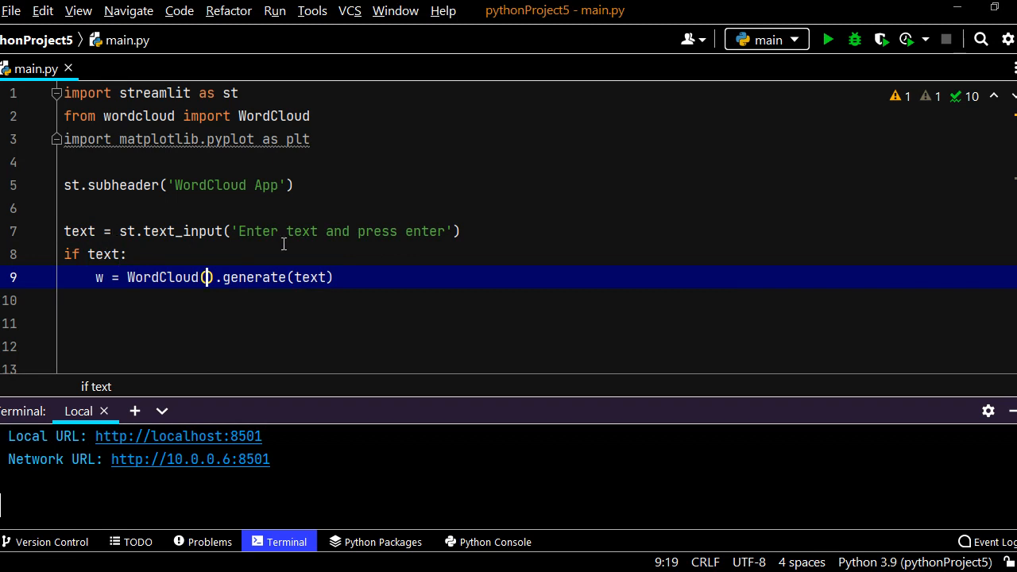
Draw the cloud with plt.imshow(w) and show it via st.pyplot()
double_click(96, 276)
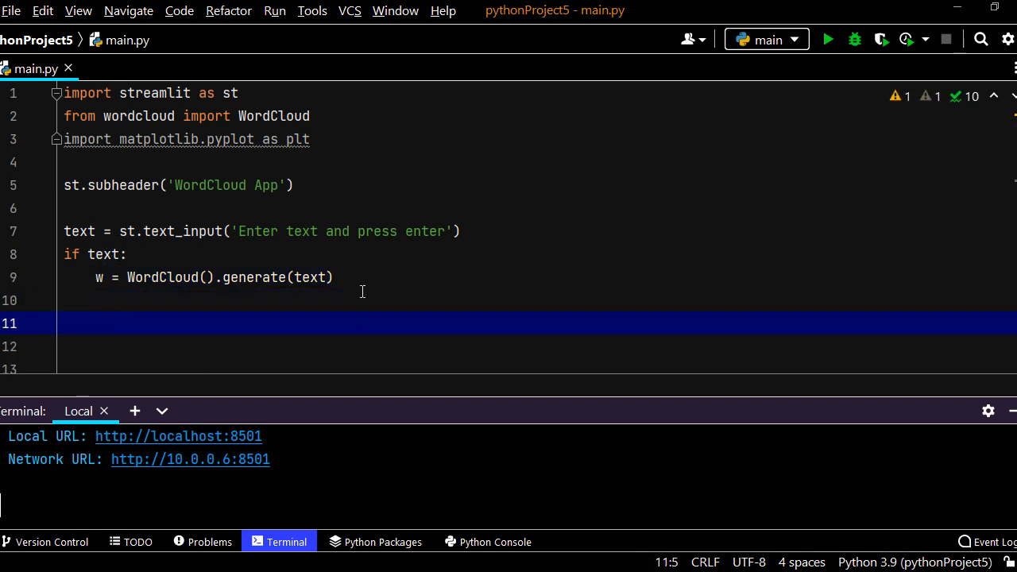
scroll("down", 3)
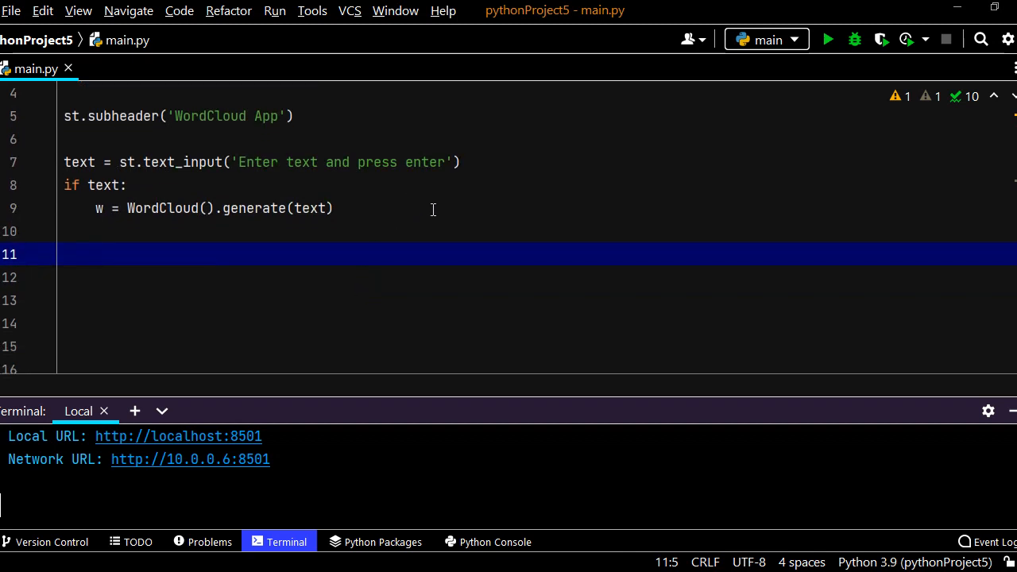
type("plt.")
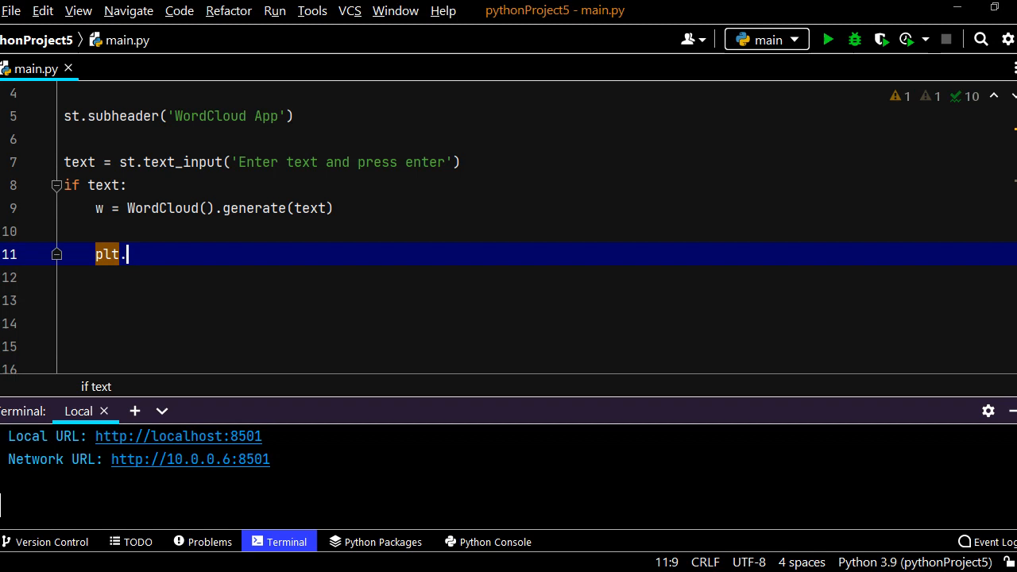
type("imshow")
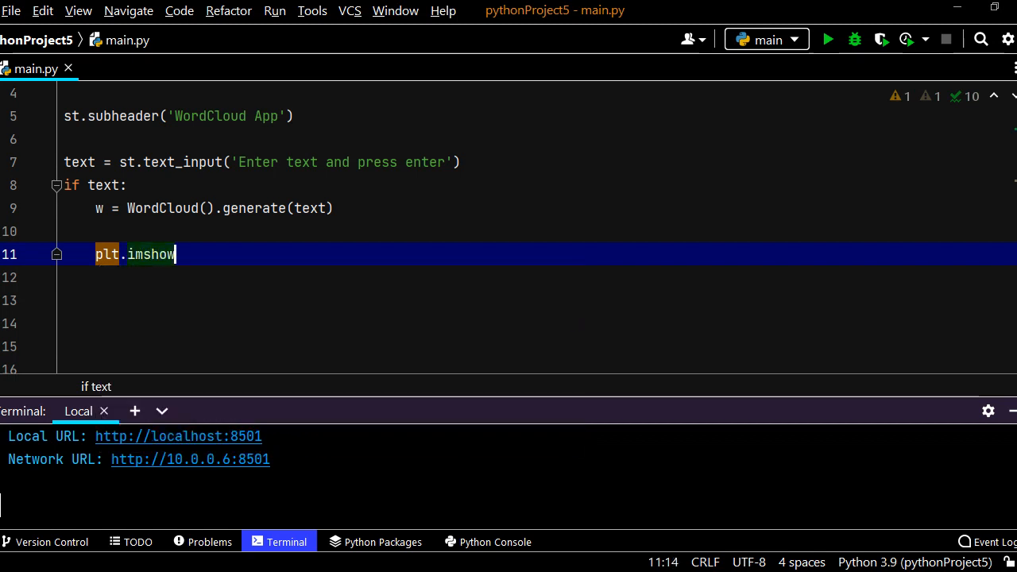
type("()")
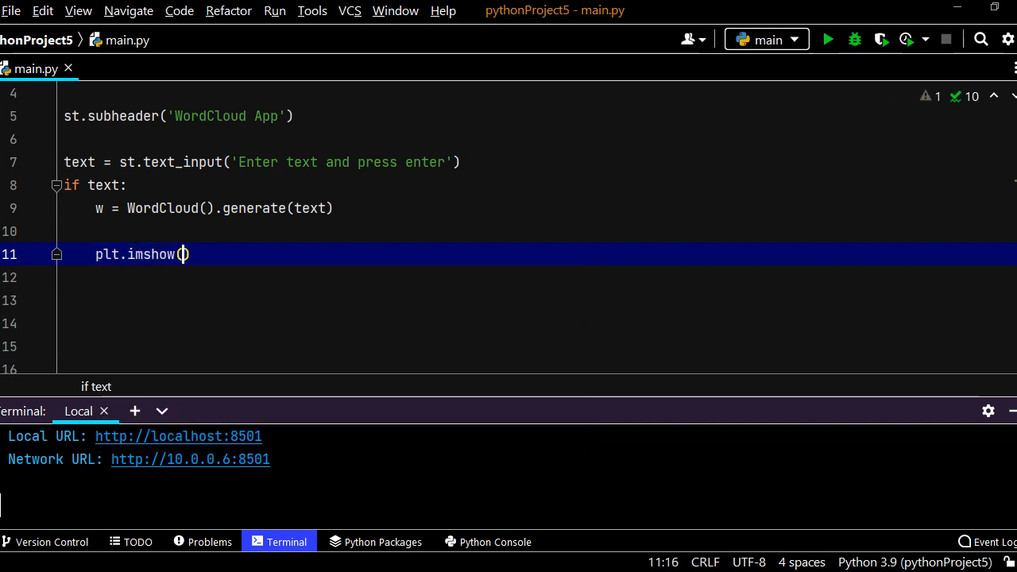
type("w")
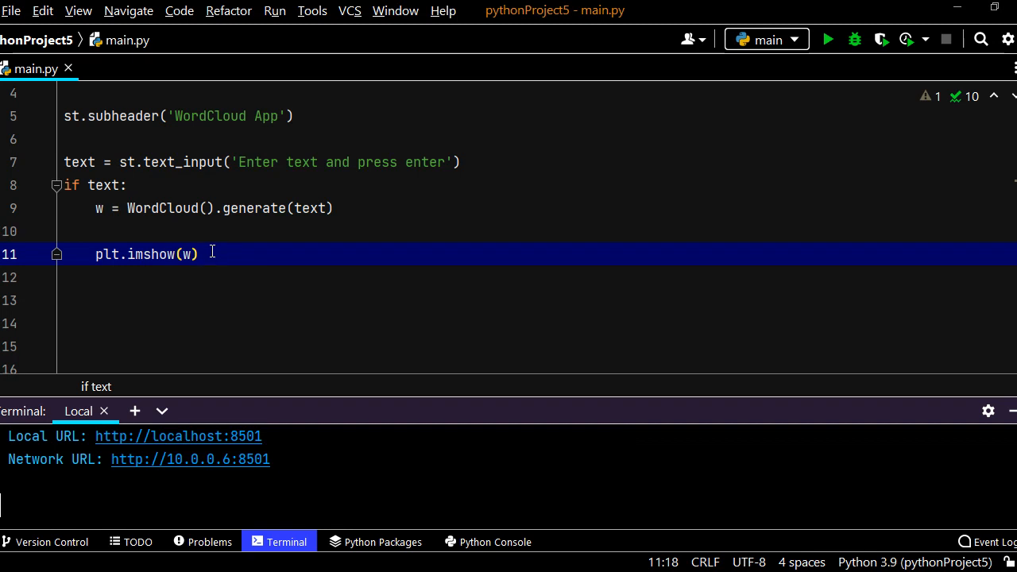
type("st.")
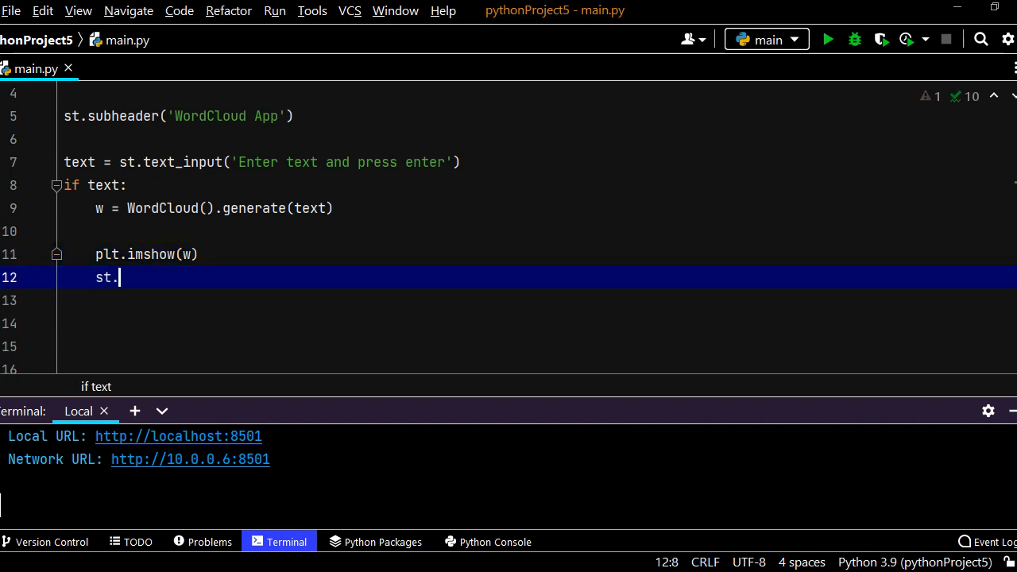
type("pyplot")
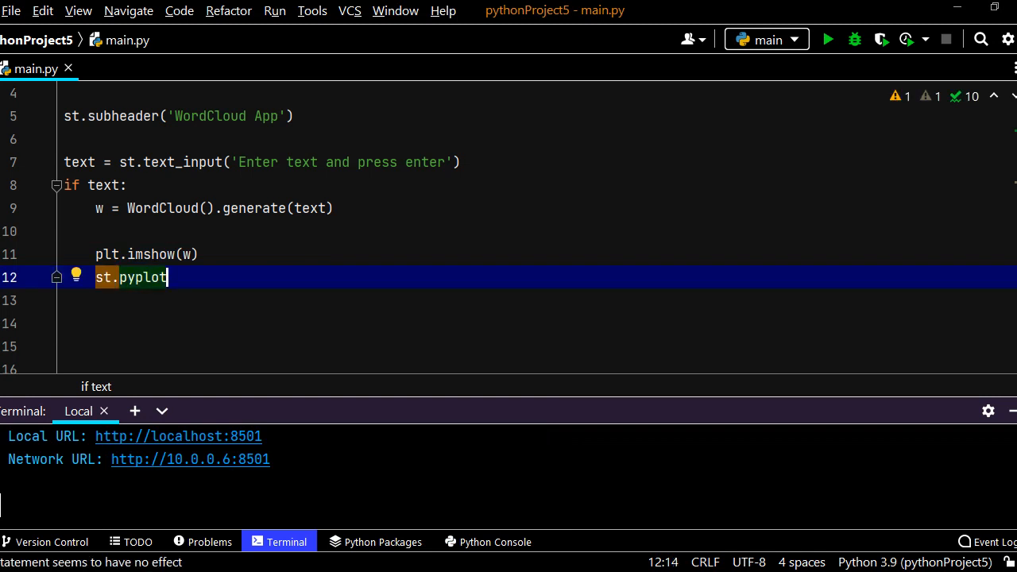
type("()")
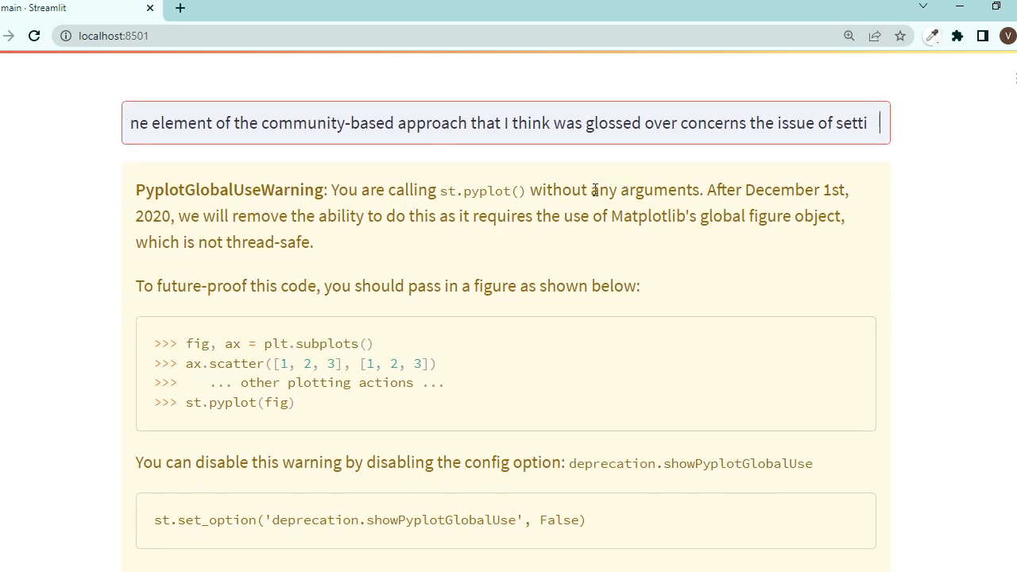
Copy the suggested st.set_option line from the PyplotGlobalUseWarning in the browser
scroll("down", 3)
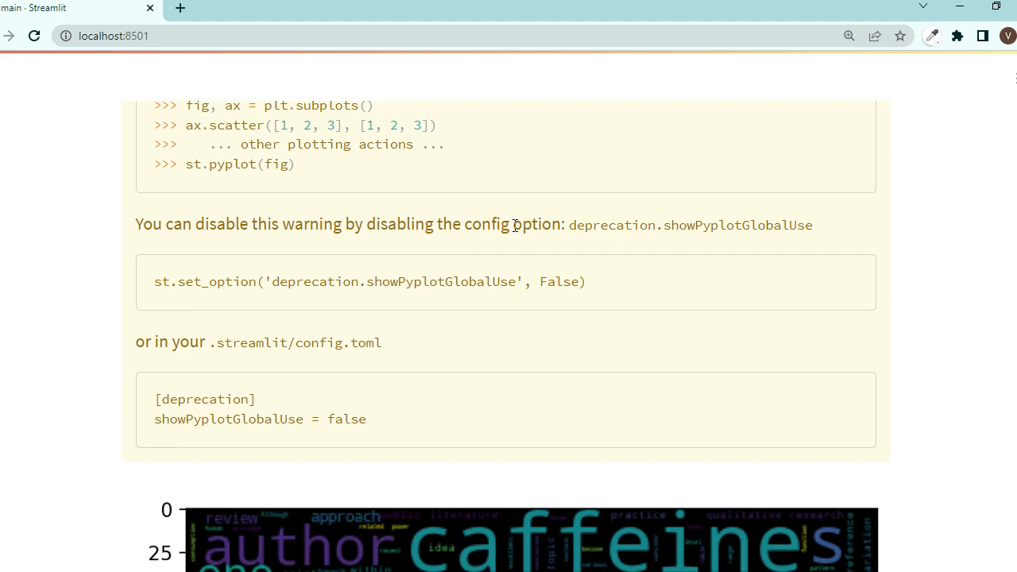
mouse_move(848, 289)
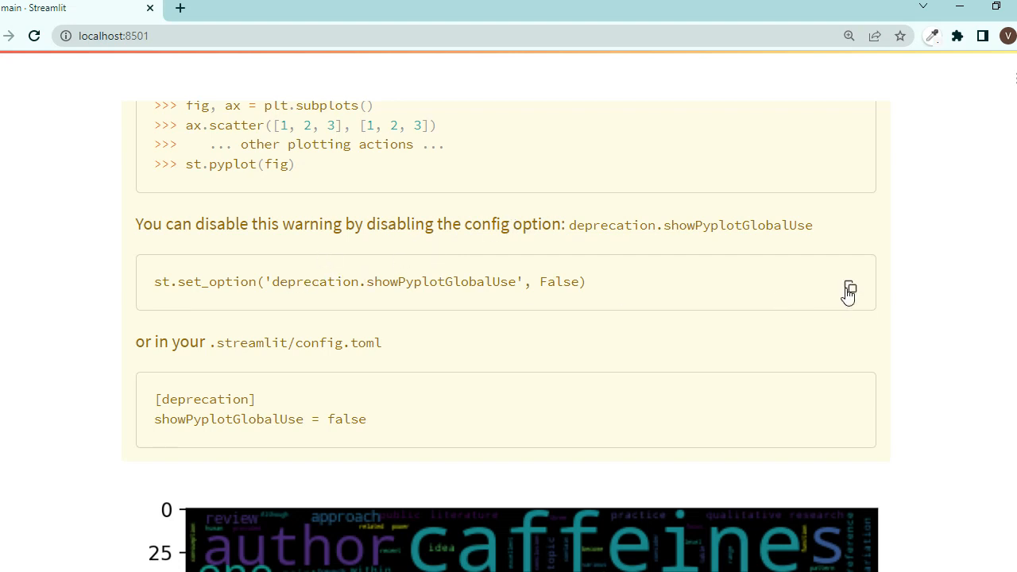
double_click(270, 281)
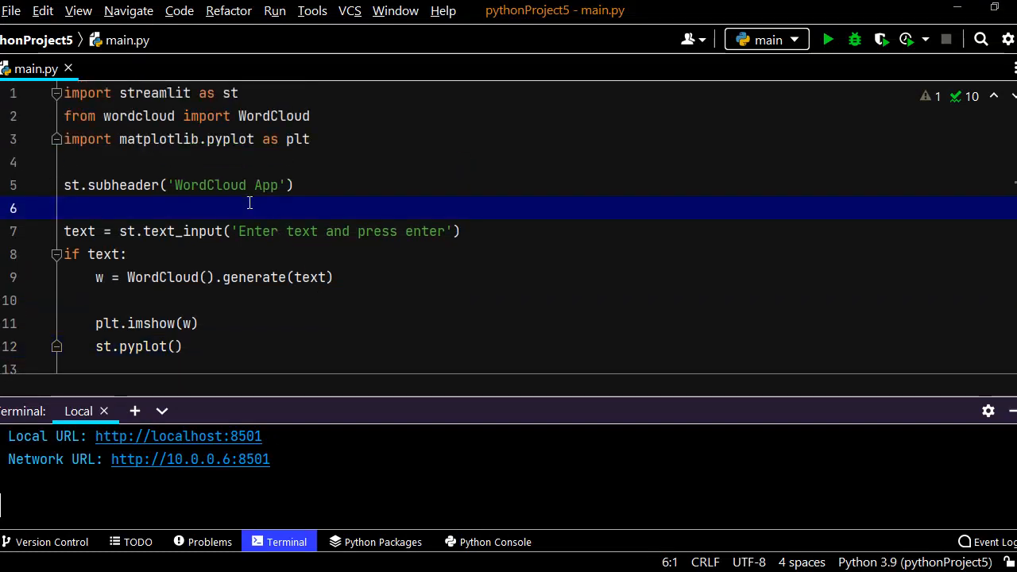
Paste st.set_option('deprecation.showPyplotGlobalUse', False) and add plt.axis('off') before st.pyplot()
type("st.set_option('deprecation.showPyplotGlobalUse', False)")
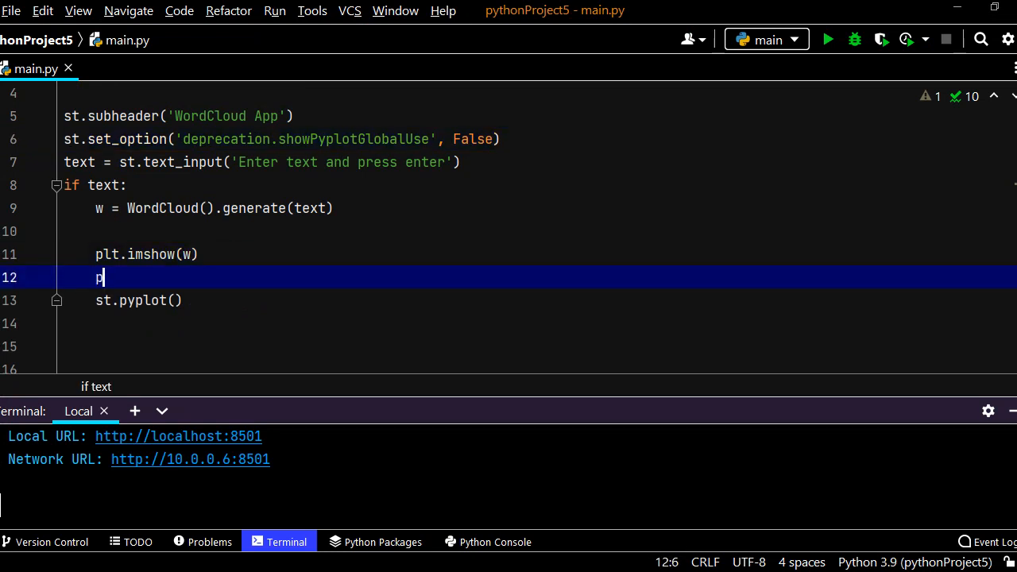
type("lt.axis(")
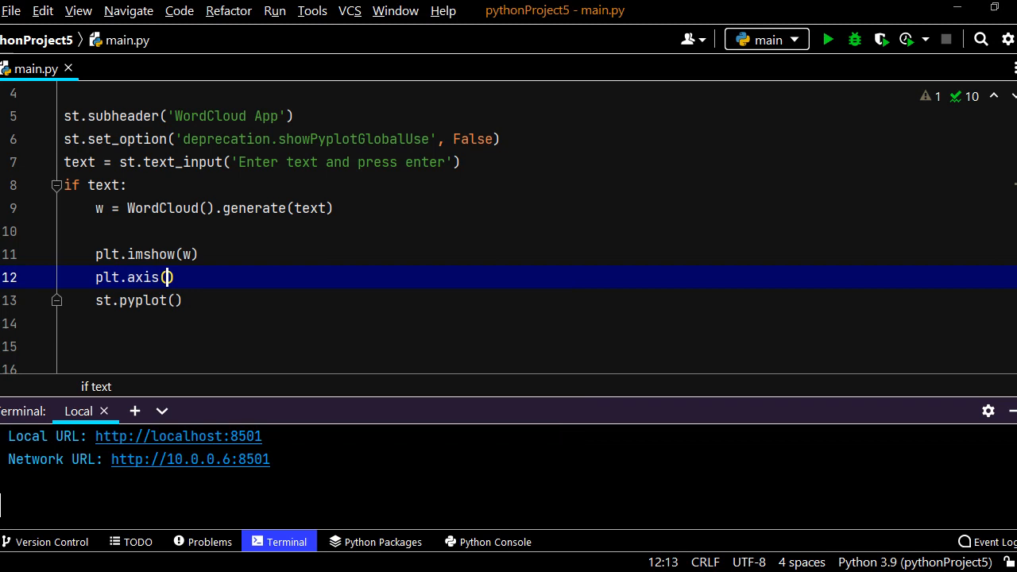
type("'ff'")
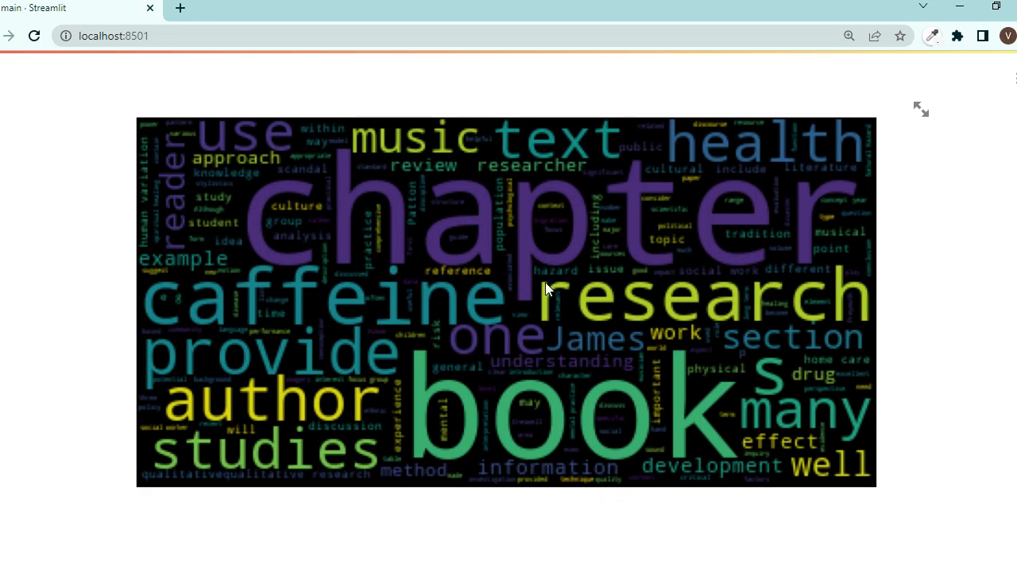
mouse_move(553, 538)
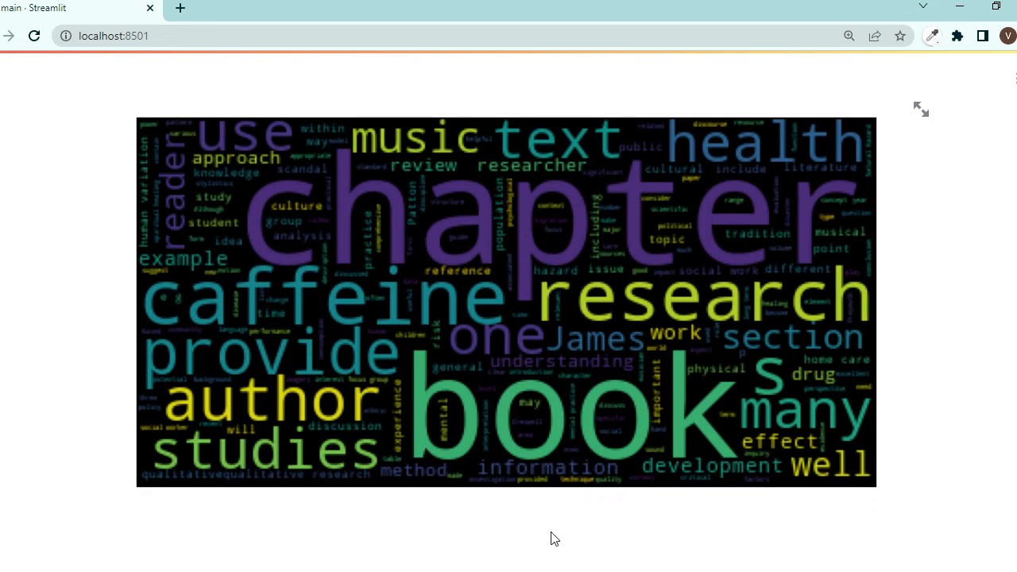